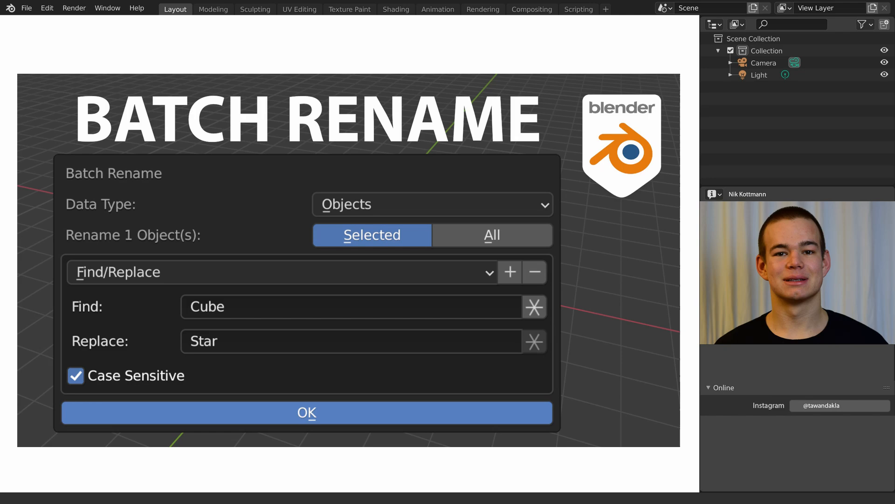
Step: Select one of the star objects in the viewport
left_click(307, 412)
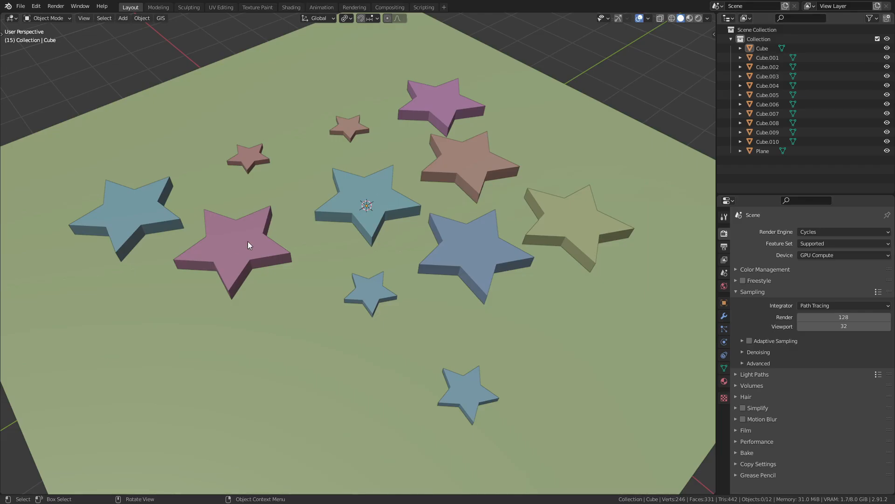
left_click(454, 157)
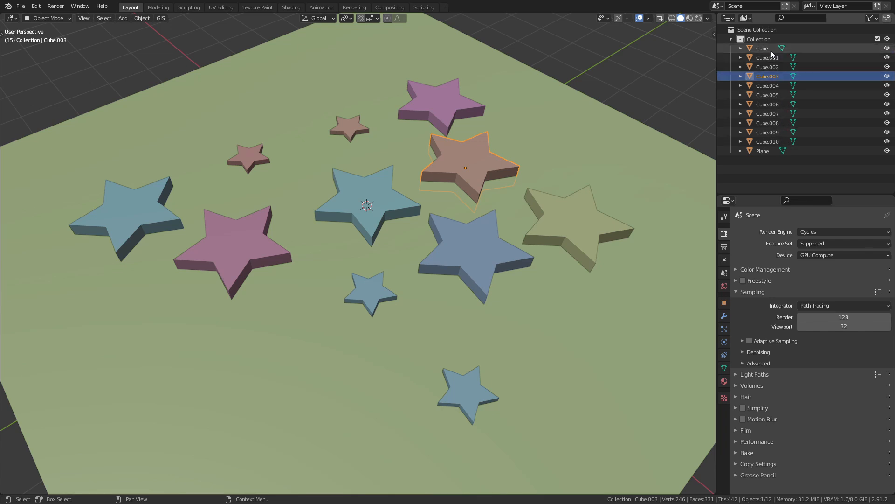
mouse_move(779, 111)
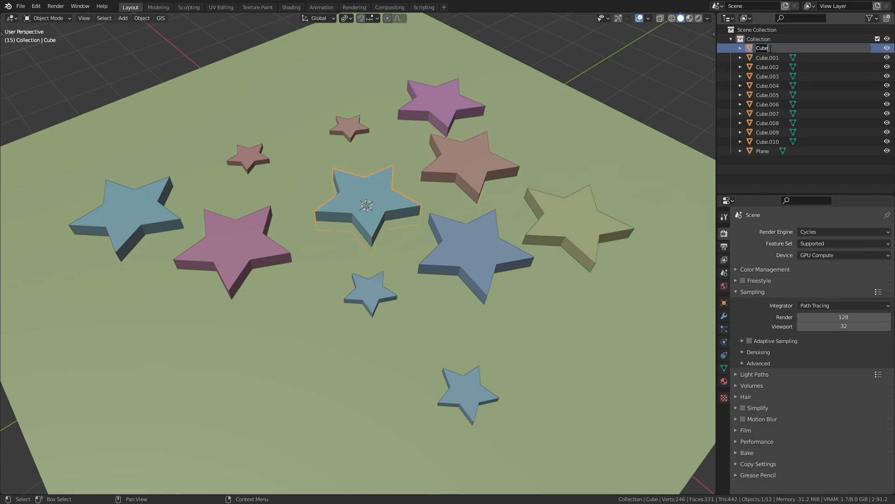
type("S")
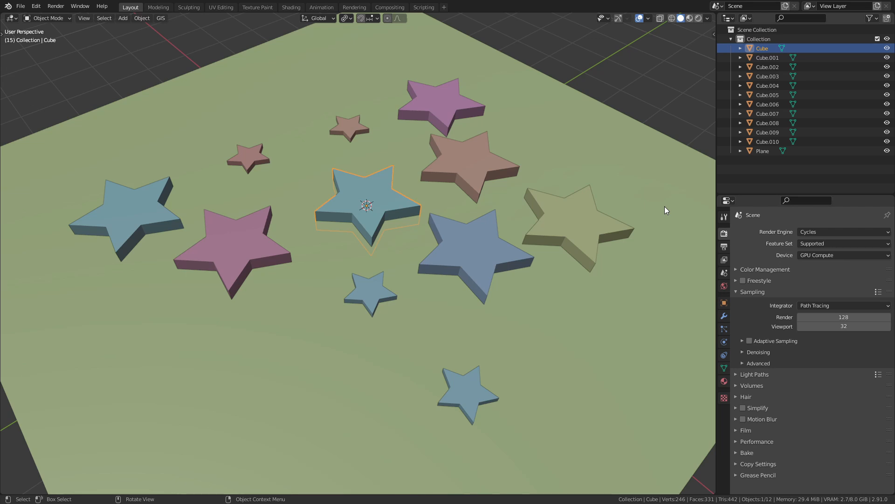
Step: Glance through the Edit menu without choosing, then open Batch Rename with Ctrl+F2
left_click(35, 6)
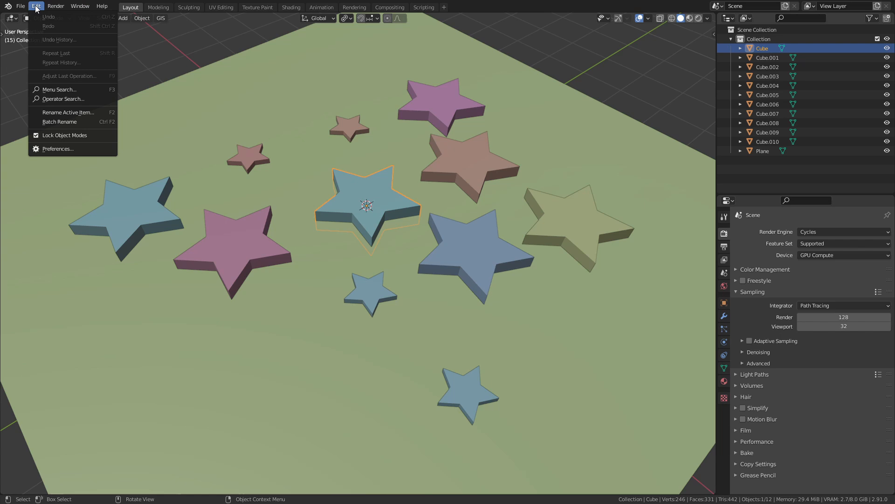
left_click(59, 122)
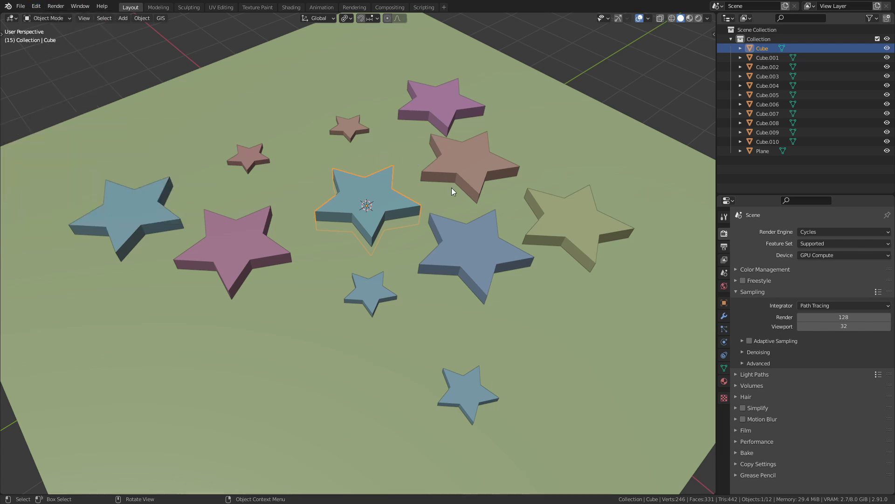
key("ctrl+F2")
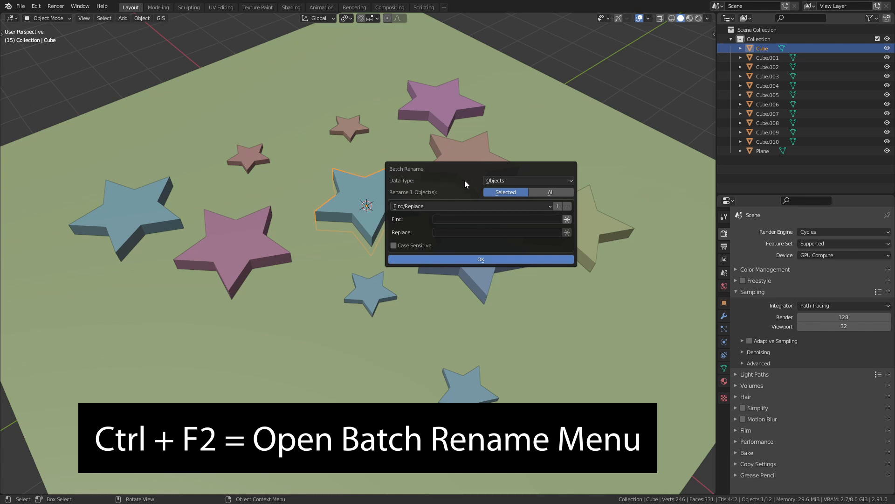
Step: Keep Data Type as Objects and switch Batch Rename to target all 12 objects
left_click(527, 180)
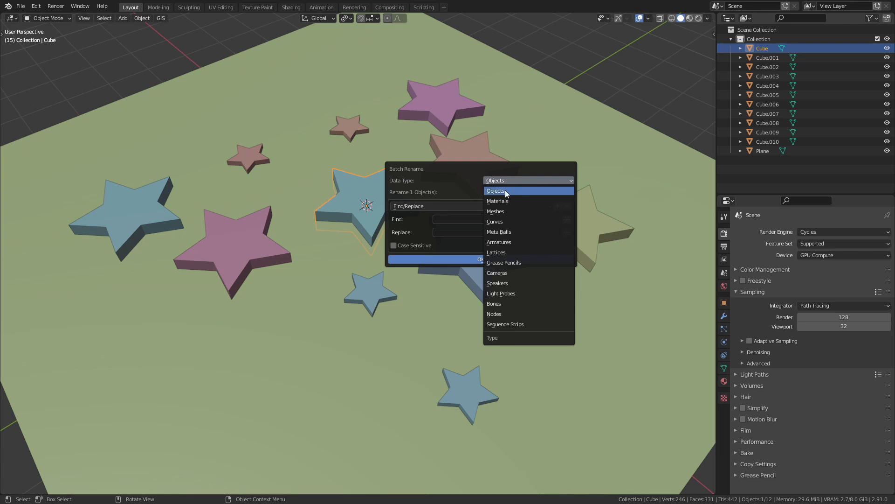
mouse_move(519, 194)
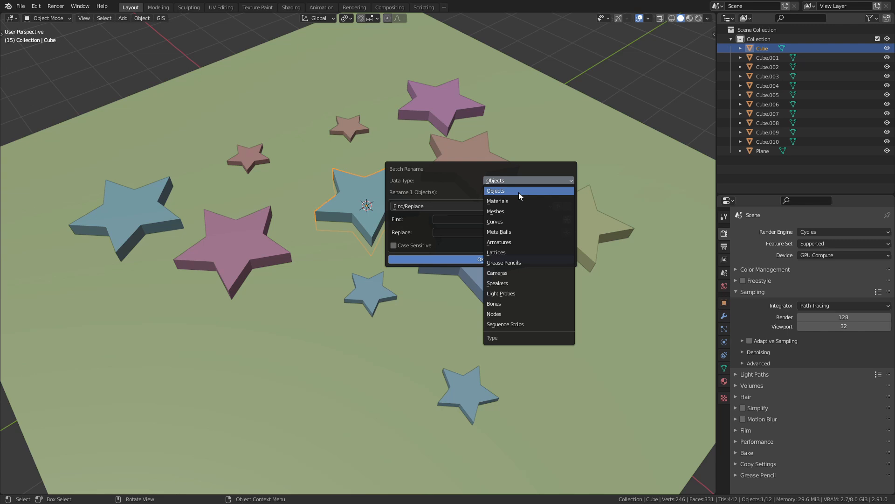
mouse_move(559, 198)
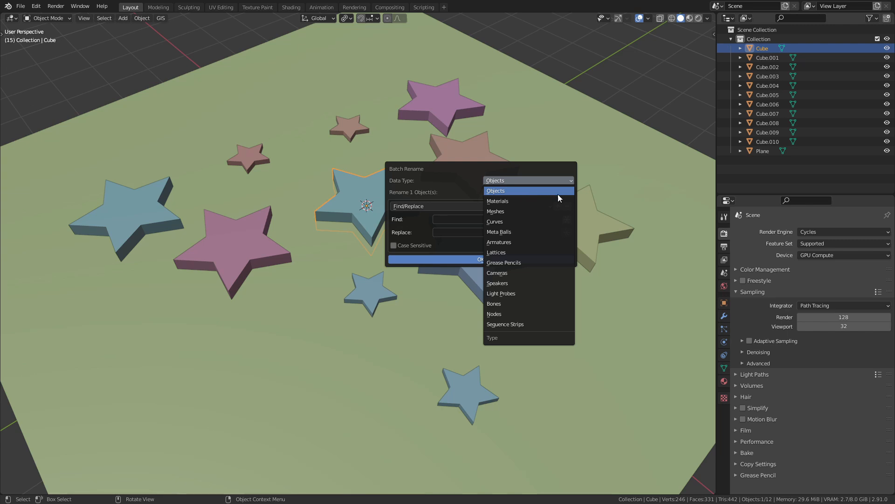
mouse_move(557, 242)
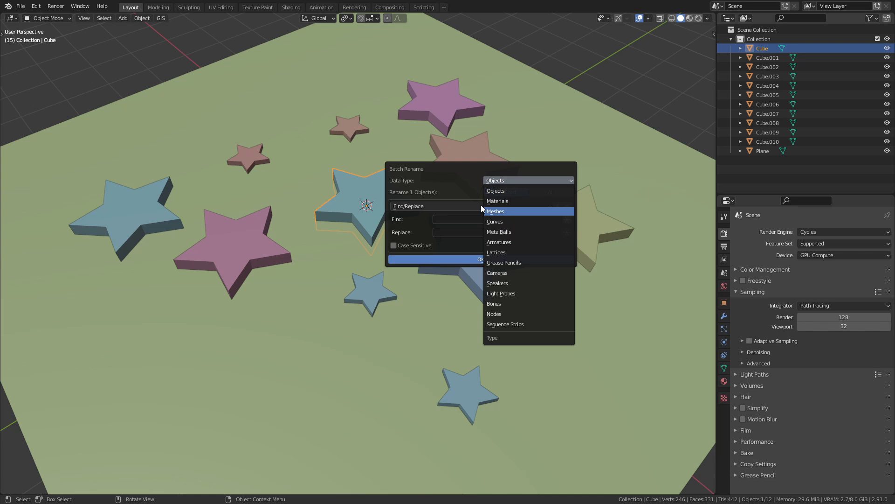
left_click(494, 190)
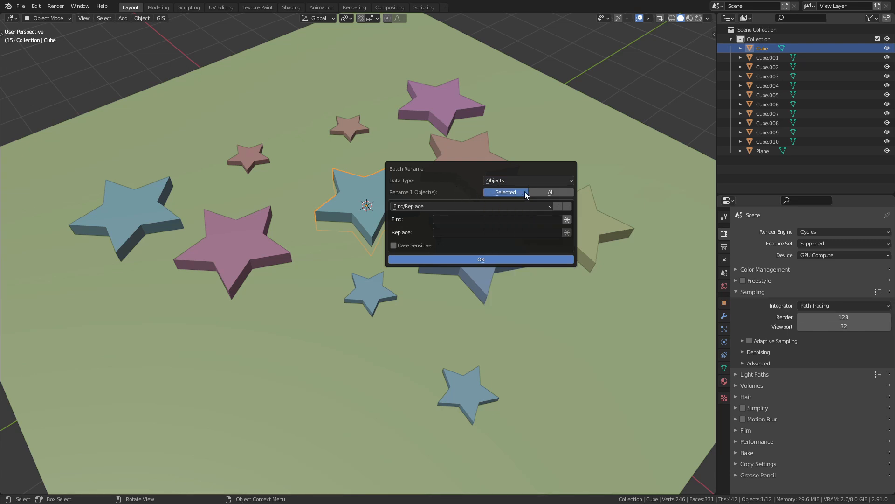
left_click(550, 191)
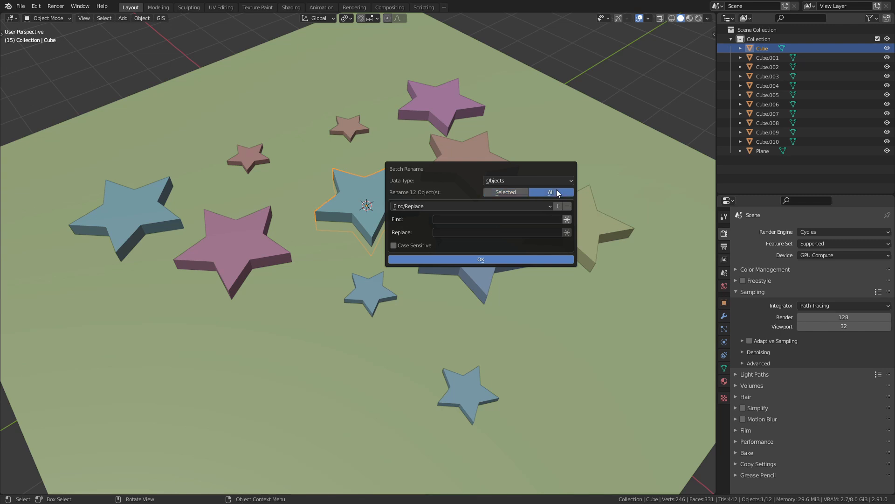
mouse_move(500, 245)
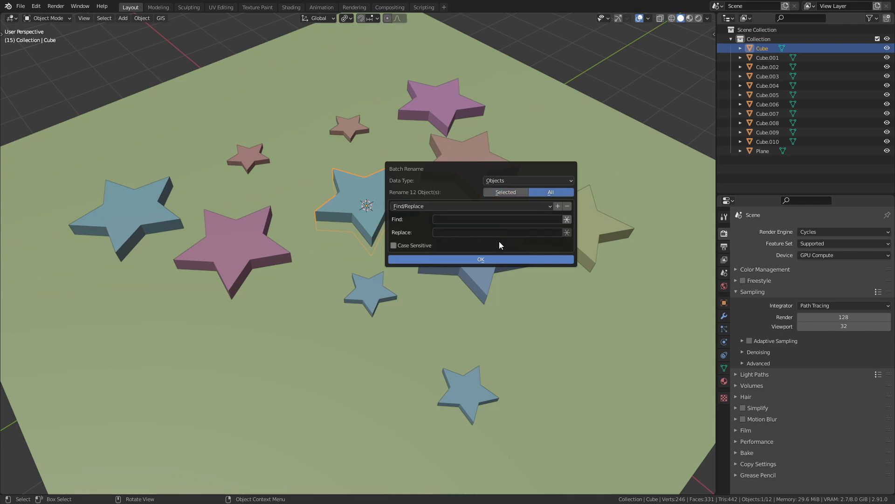
Step: Replace 'Cube' with 'Star' in all object names, giving Star through Star.010
left_click(496, 219)
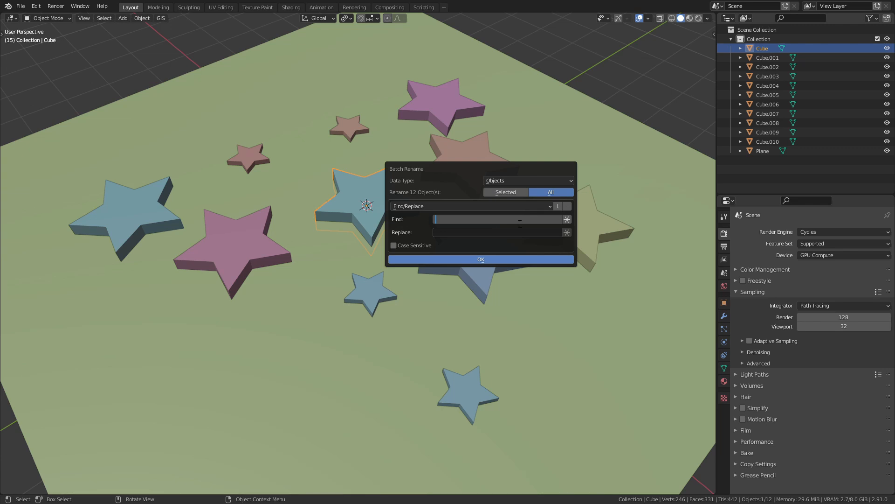
type("Cube")
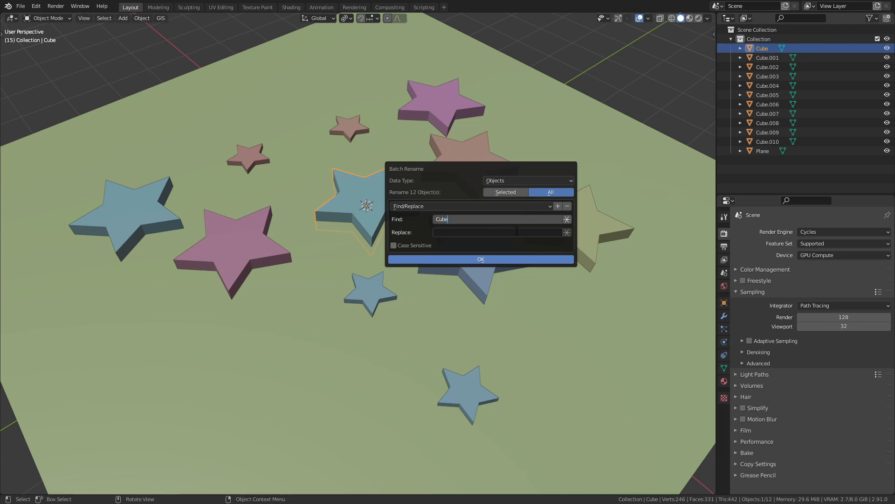
left_click(494, 232)
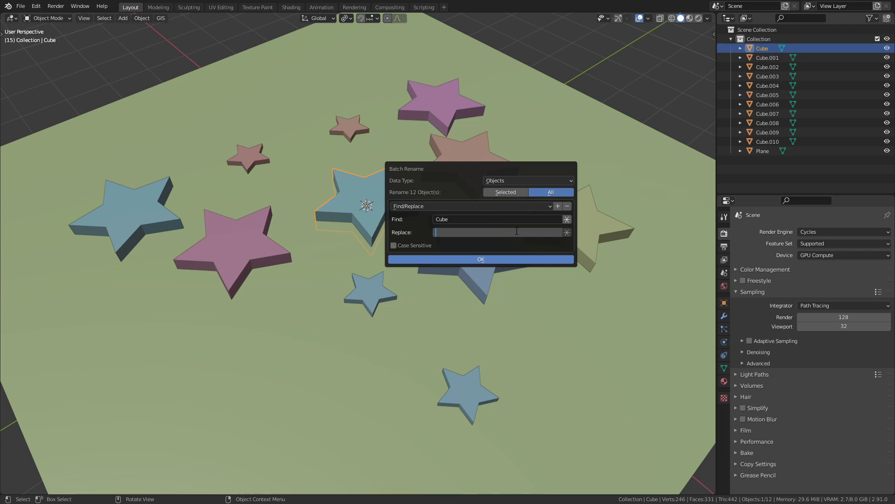
type("Star")
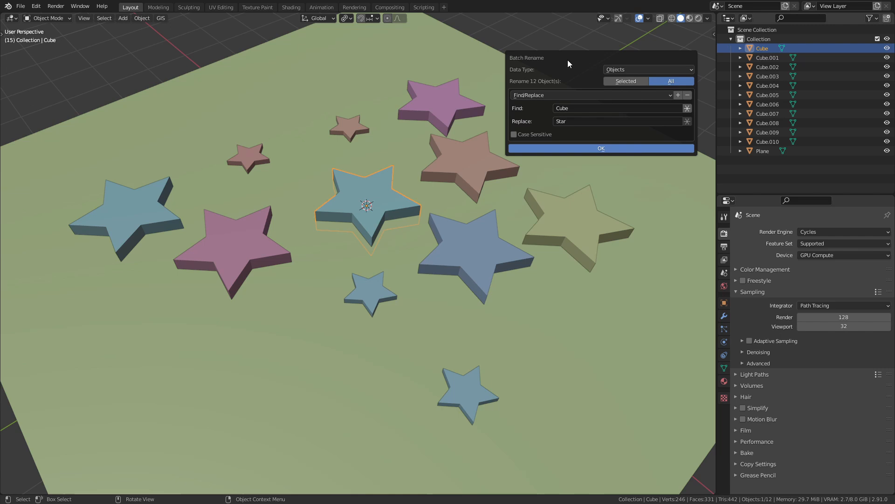
left_click(600, 148)
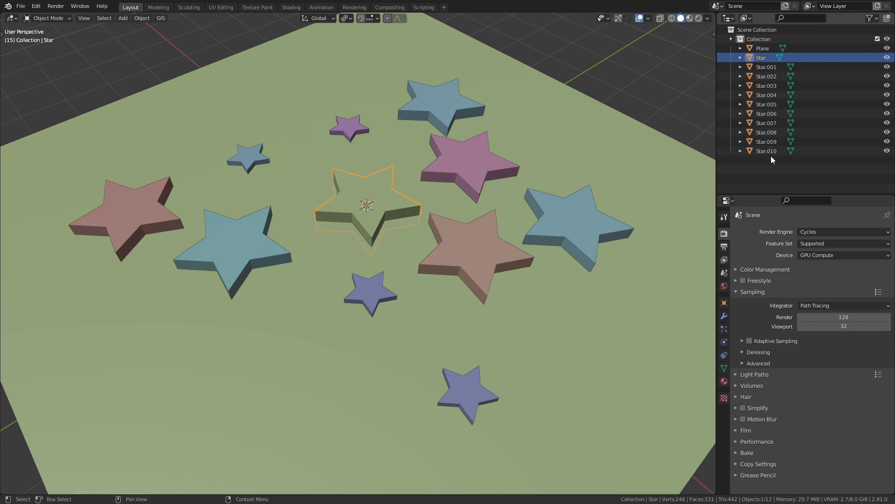
Step: Multi-select the small blue, pink and purple stars plus one more small star
left_click(763, 48)
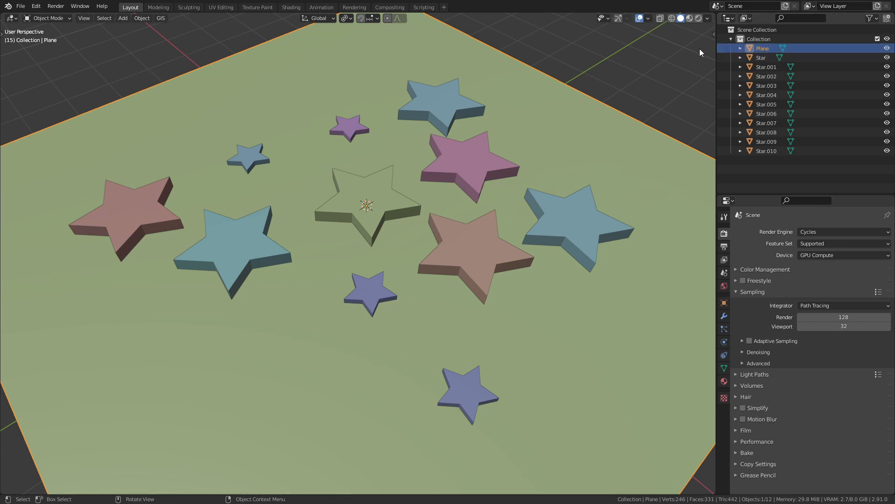
mouse_move(609, 130)
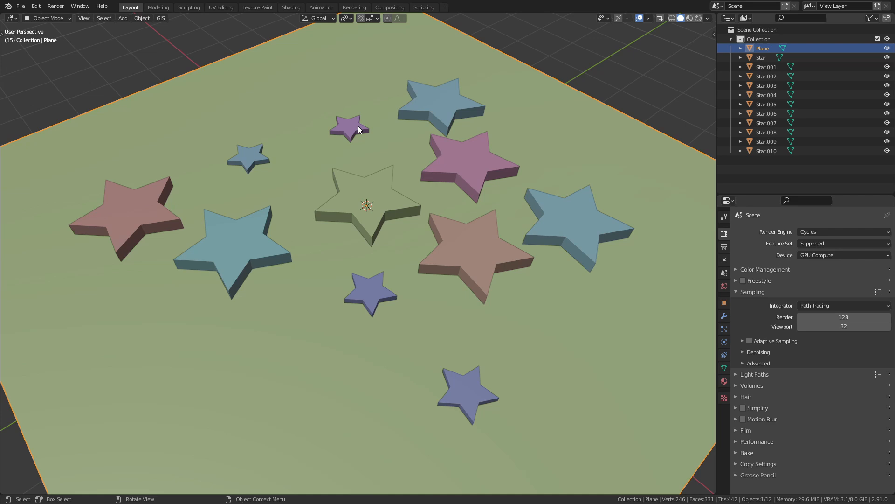
left_click(249, 158)
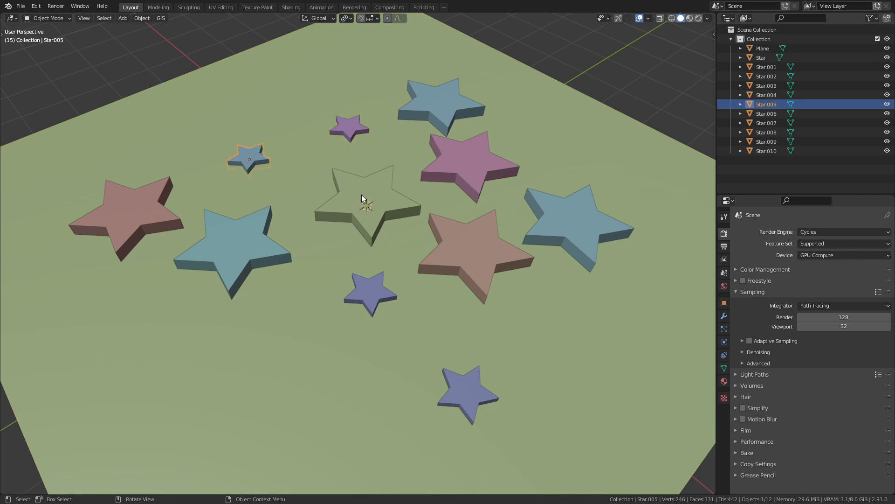
left_click(468, 165)
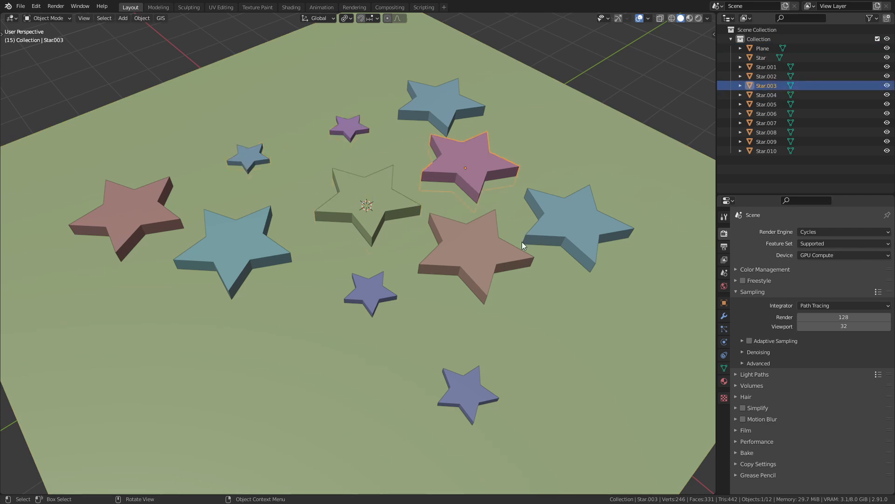
mouse_move(480, 388)
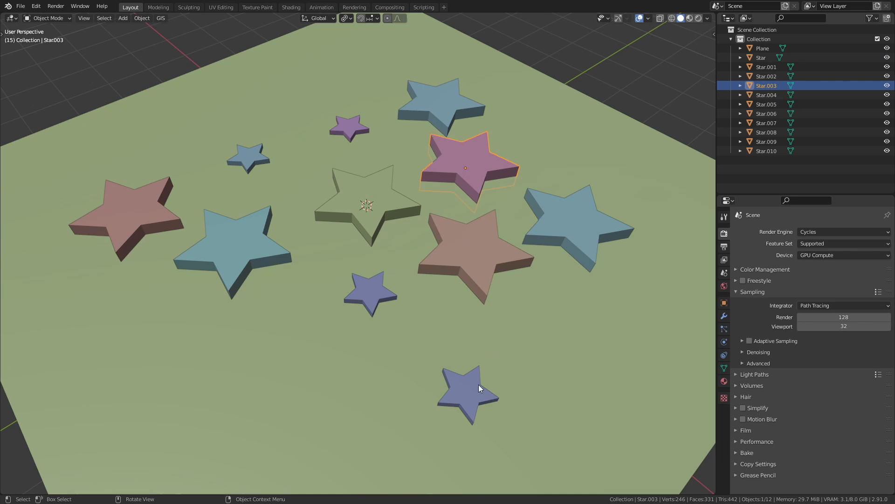
left_click(467, 394)
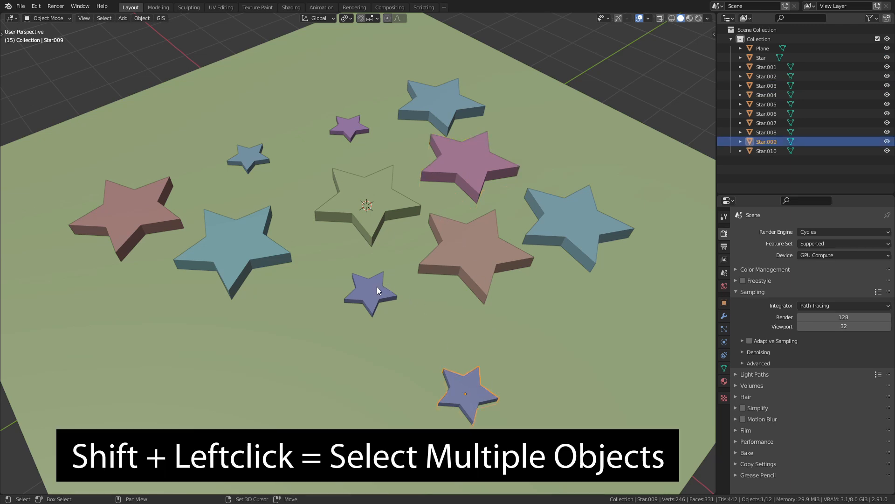
left_click(249, 158)
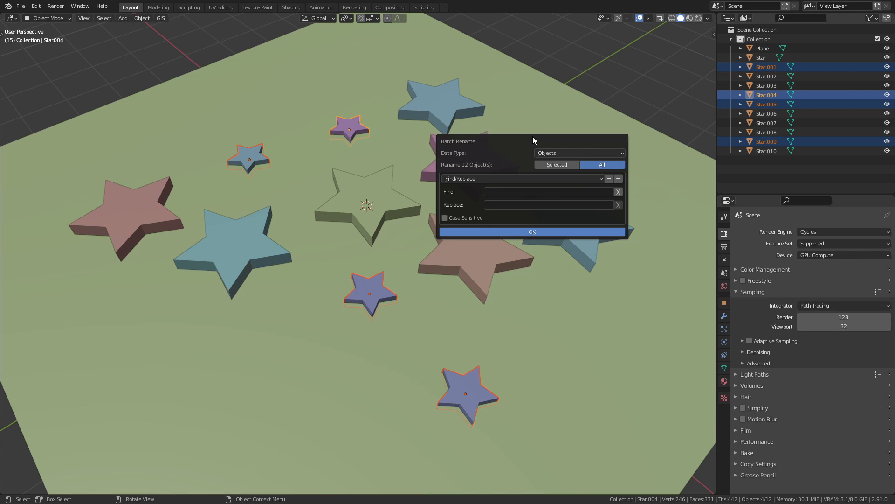
Step: Set Batch Rename to Selected with a Set Name operation adding prefix 'Small'
left_click_drag(533, 141, 540, 120)
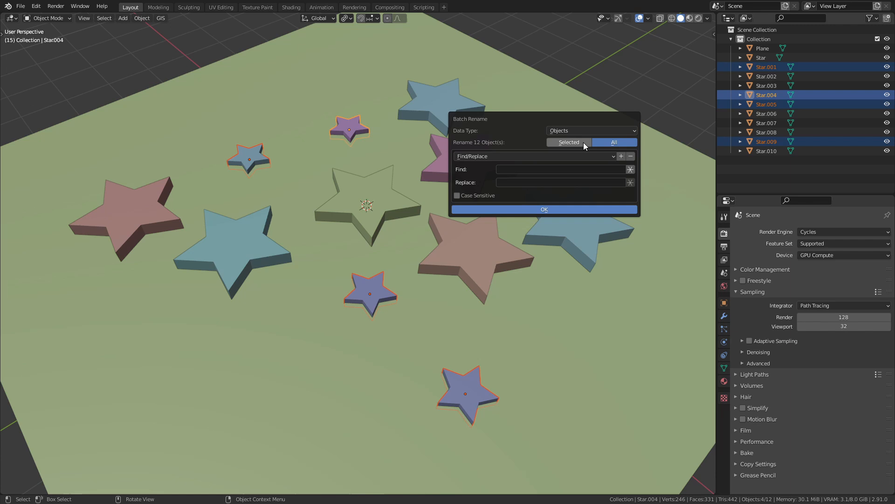
left_click(566, 142)
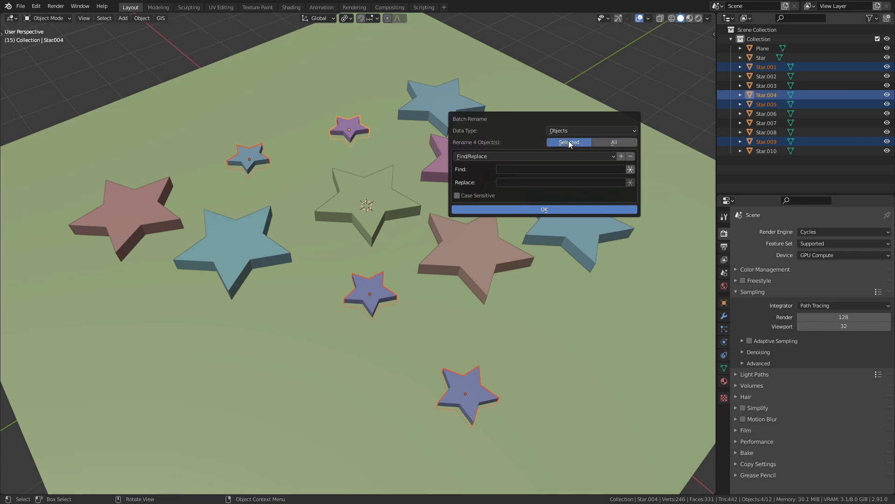
left_click(533, 155)
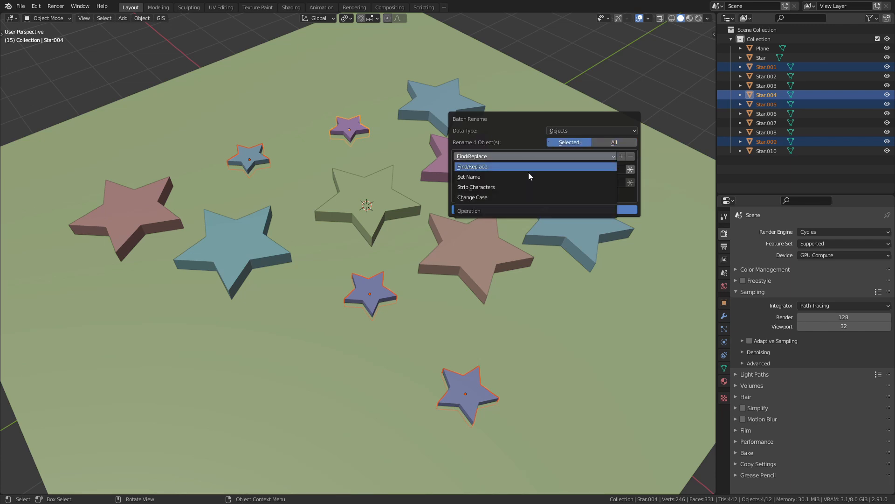
left_click(469, 176)
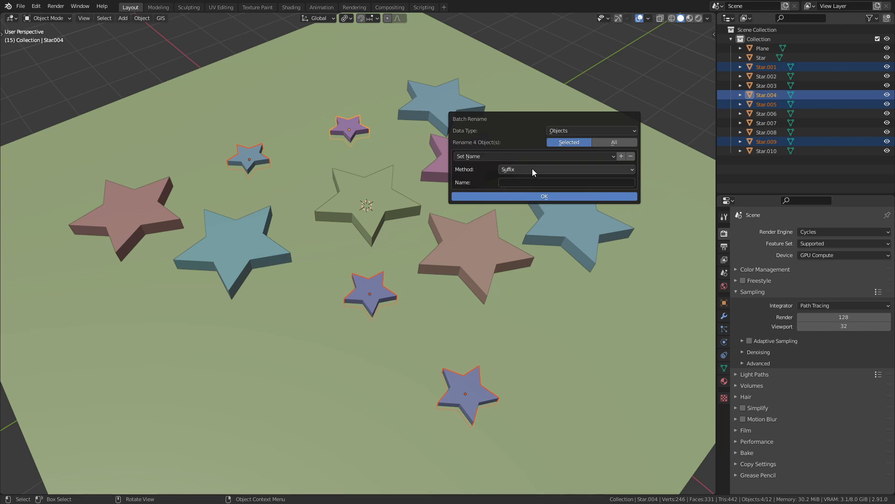
left_click(566, 169)
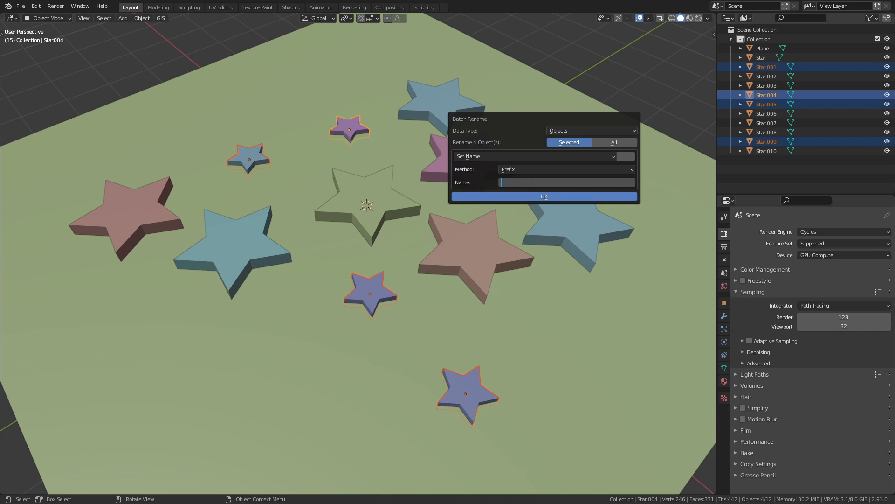
type("S")
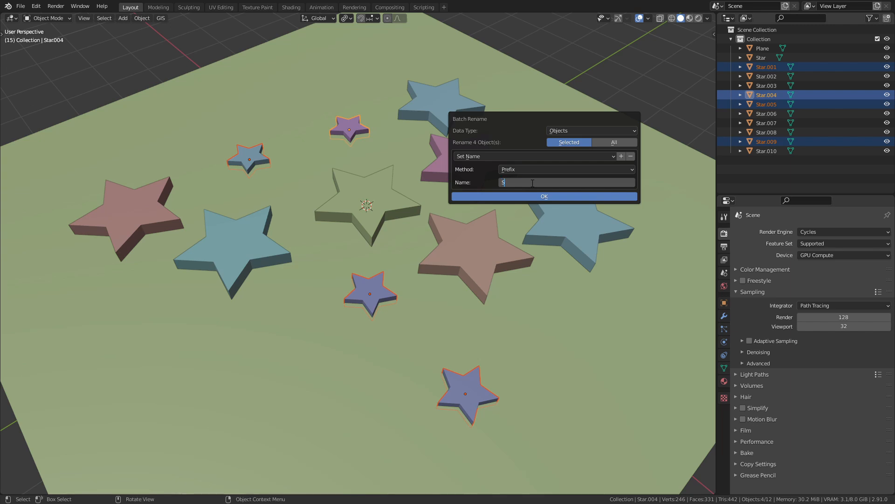
type("mall")
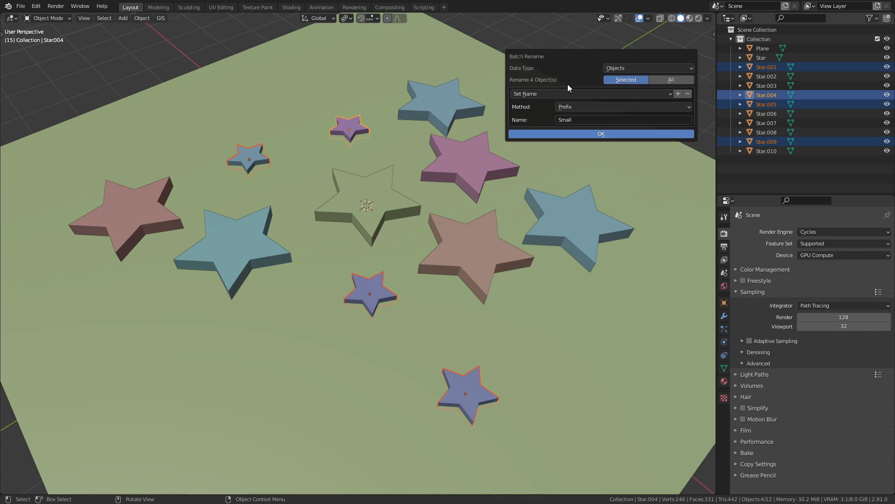
Step: Apply the 'Small' prefix, renaming the four stars SmallStar.001, .004, .005 and .009
left_click(601, 134)
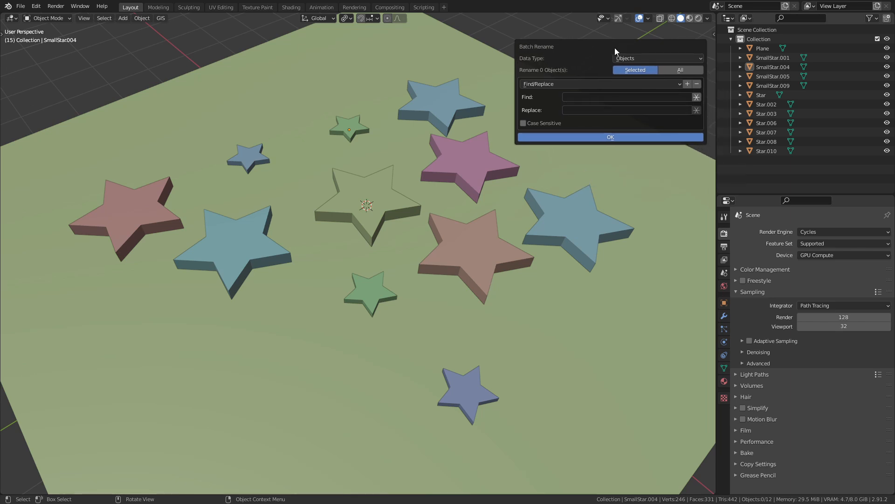
Step: Run Strip Characters on all objects, removing Digits and Punctuation from the name End
left_click(680, 69)
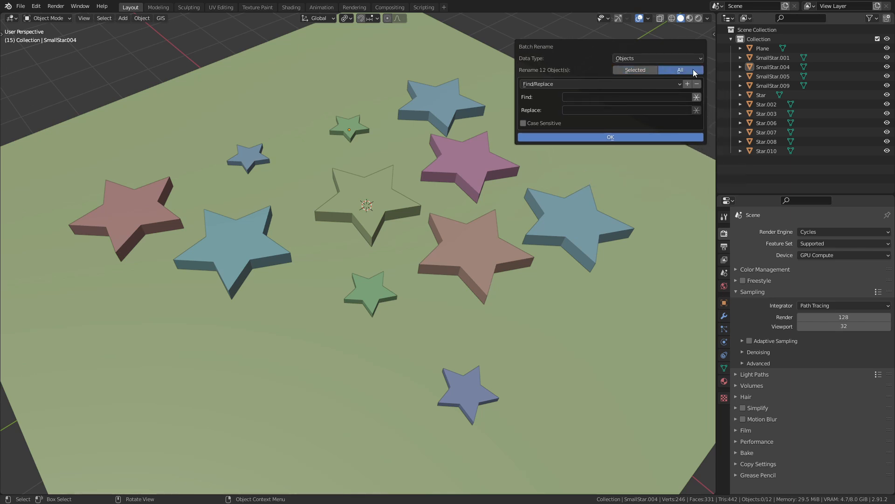
left_click(600, 84)
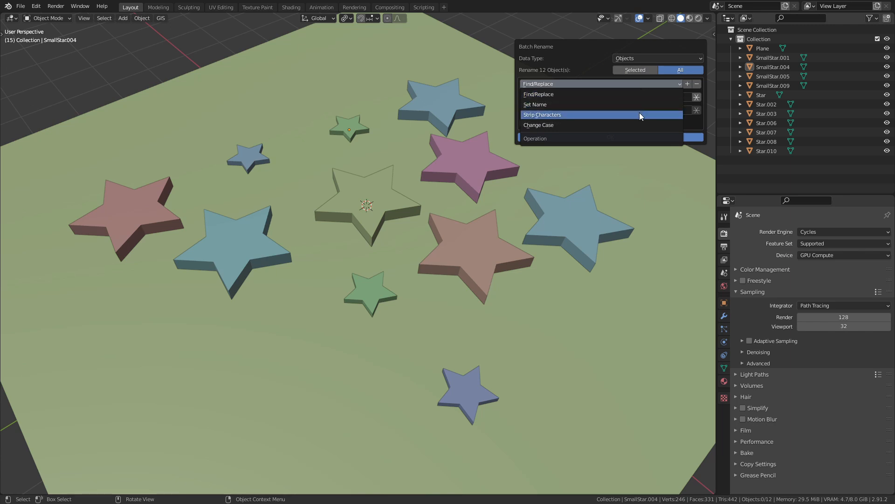
left_click(542, 115)
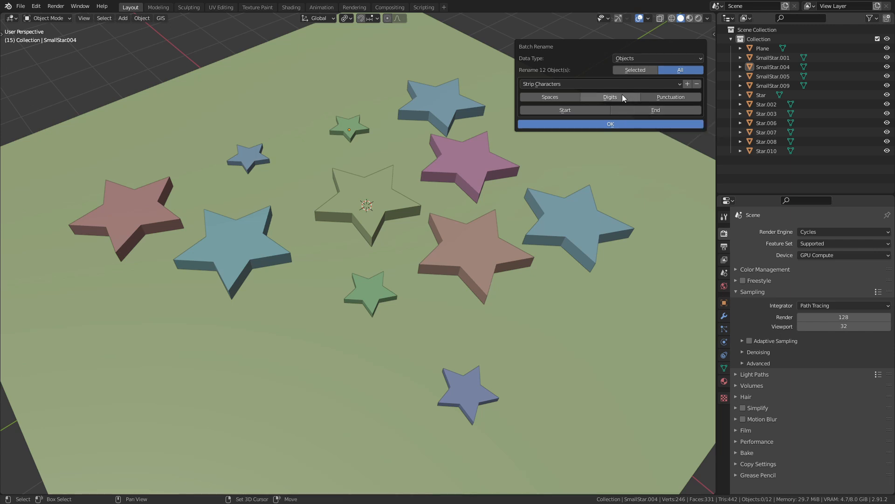
left_click(671, 96)
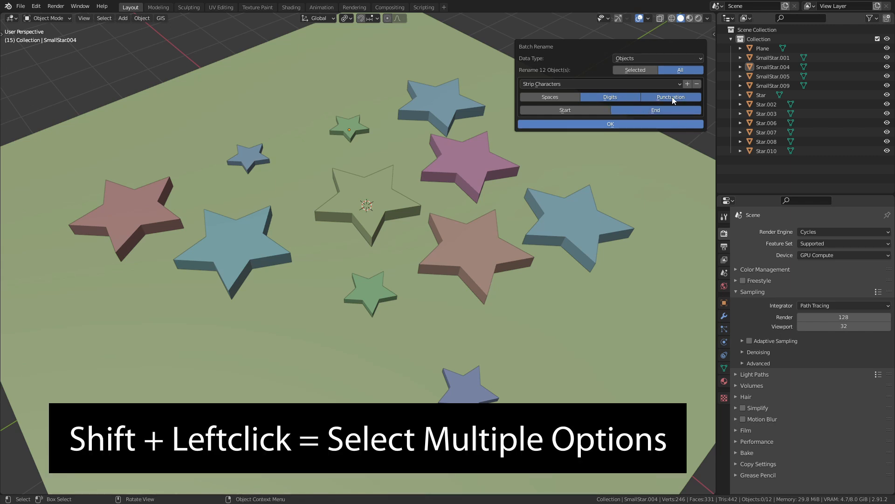
mouse_move(671, 97)
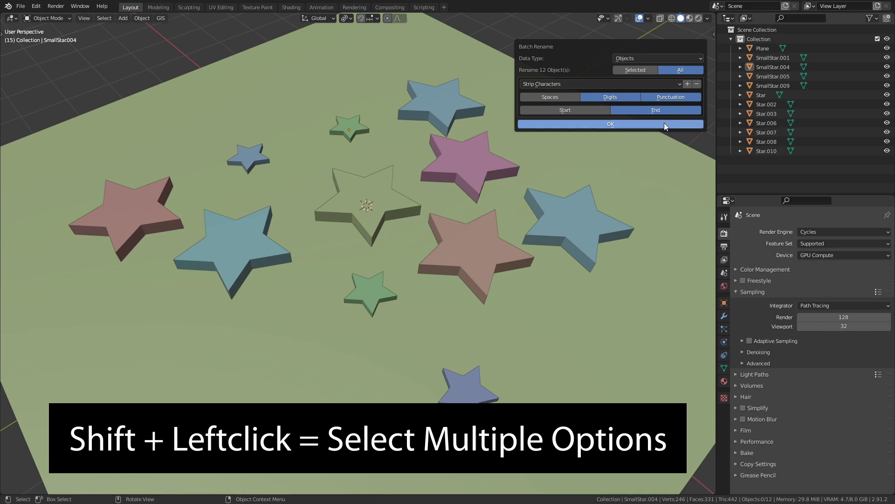
mouse_move(781, 63)
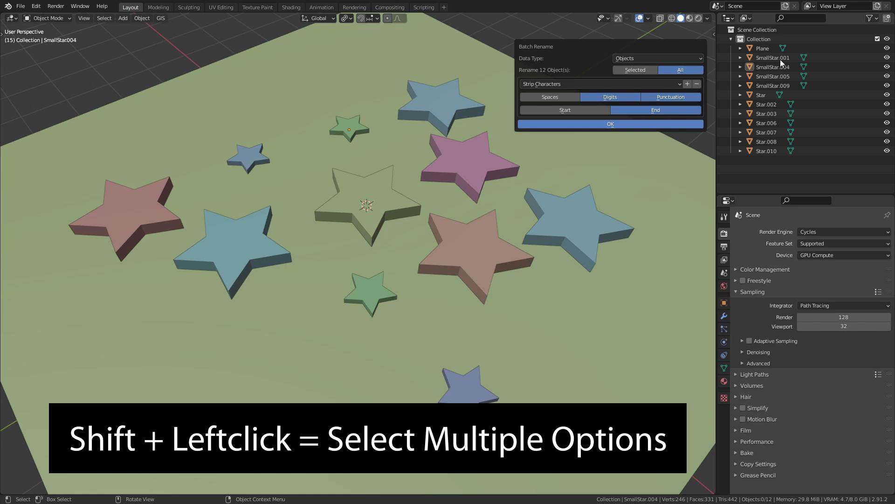
mouse_move(793, 79)
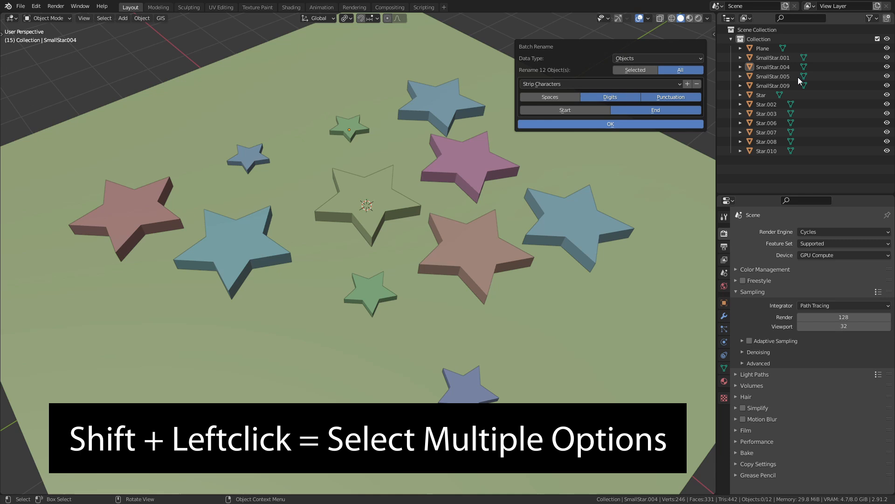
left_click(610, 124)
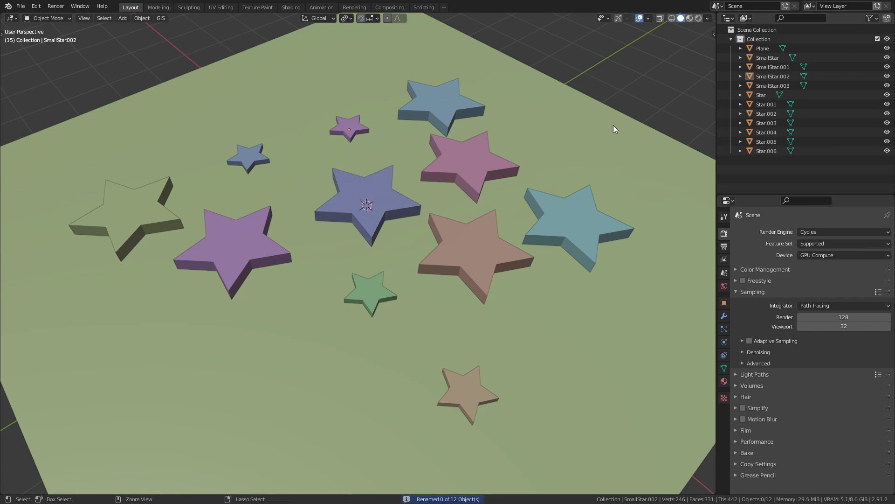
Step: Apply a Change Case operation setting every object name to Upper Case
left_click(602, 167)
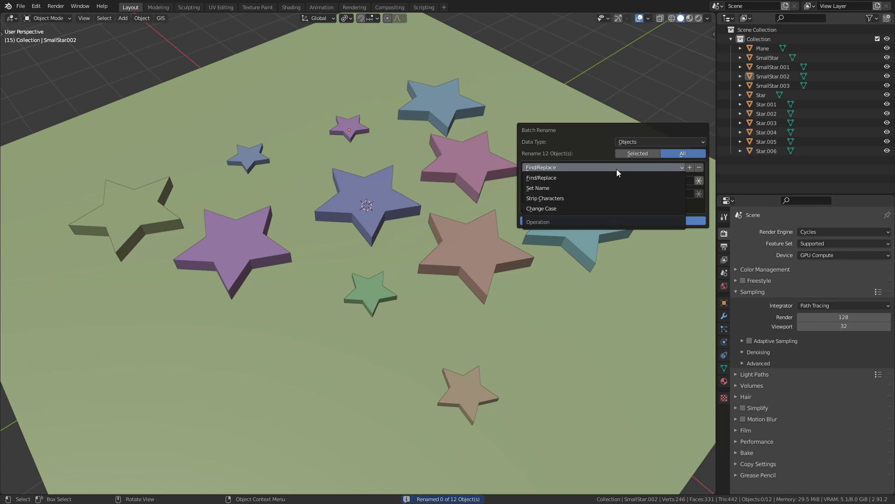
left_click(541, 208)
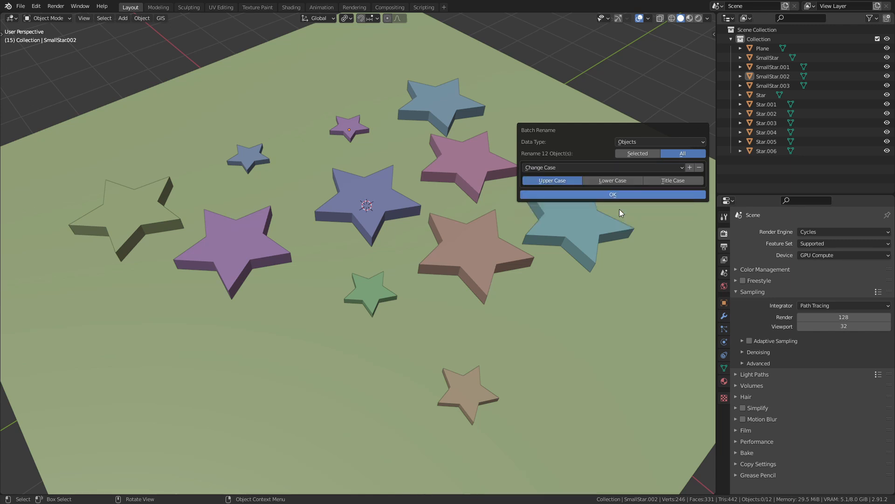
mouse_move(569, 176)
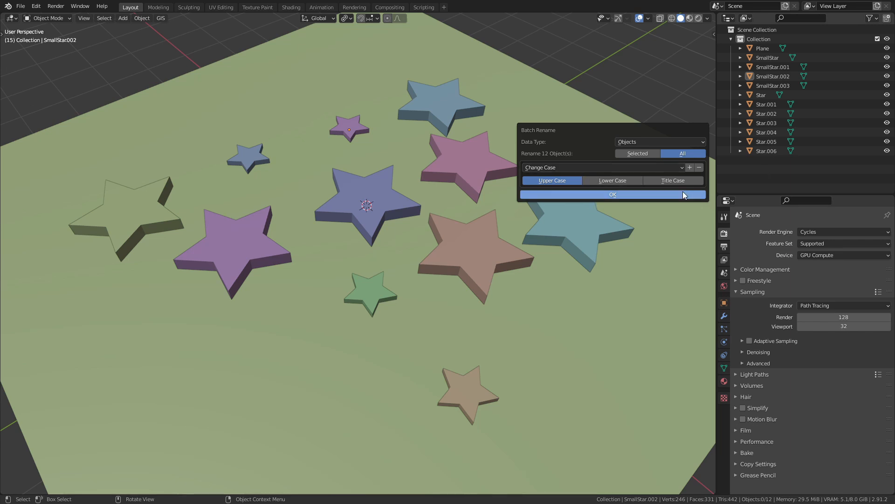
left_click(612, 194)
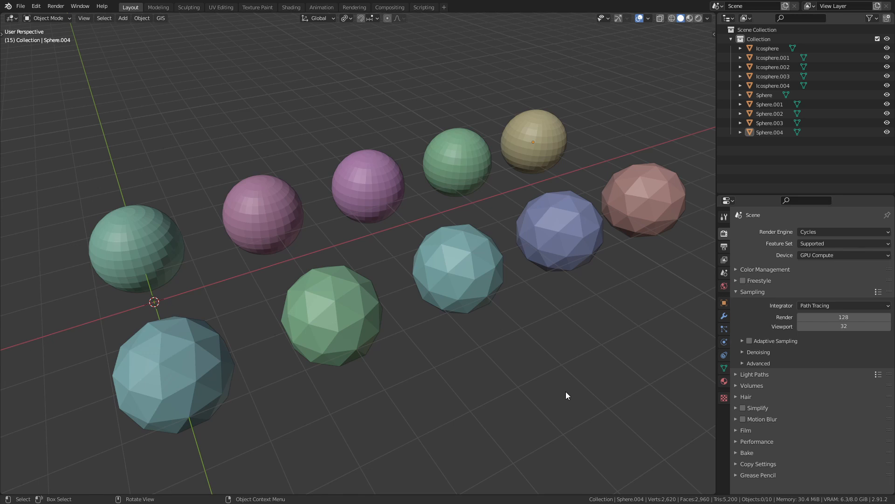
mouse_move(531, 176)
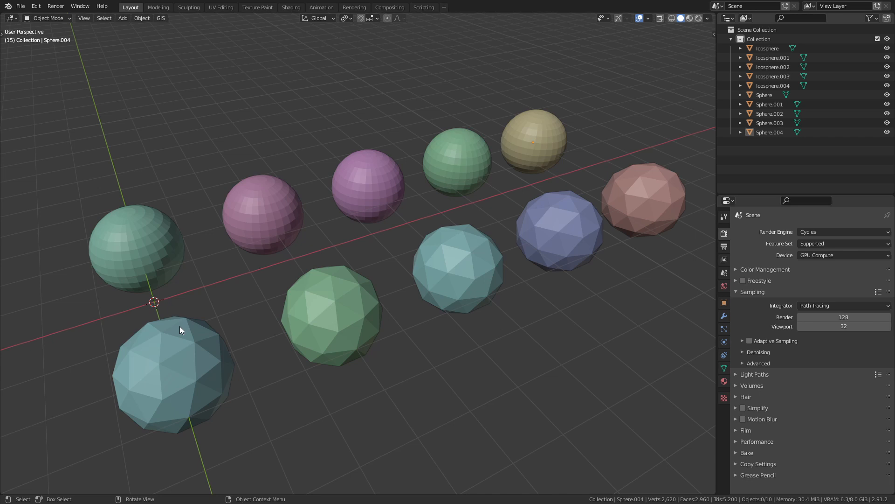
mouse_move(249, 178)
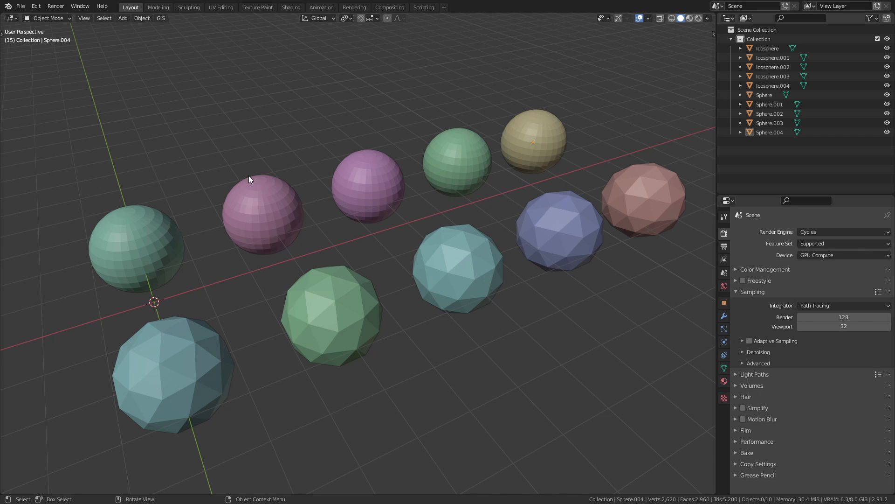
mouse_move(322, 283)
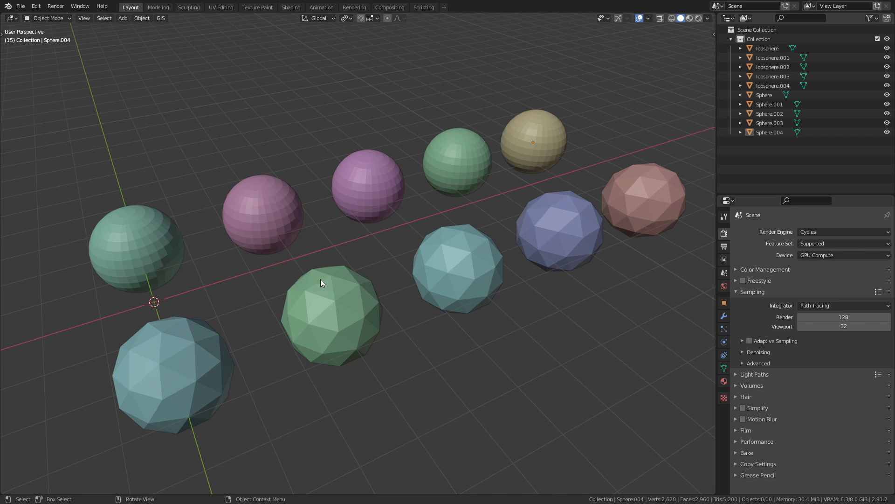
mouse_move(531, 326)
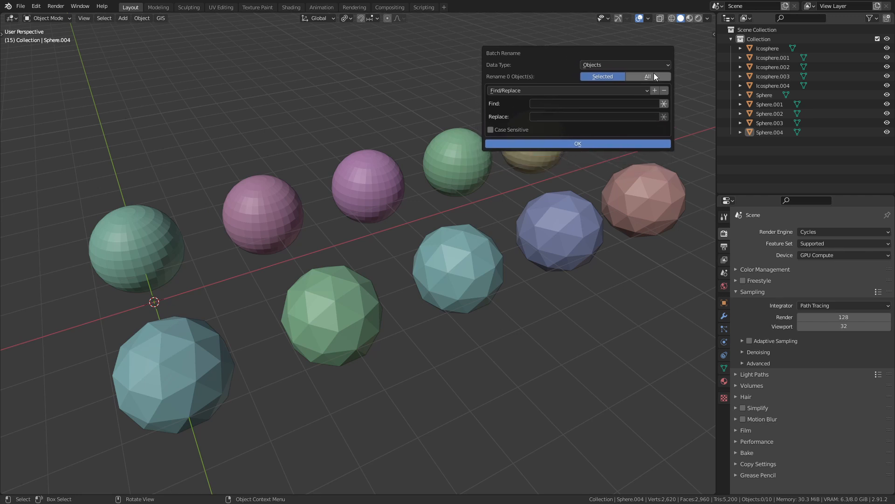
Step: Replace 'Sphere' with 'Planet' on all objects, case-insensitive, then revert the rename
left_click(647, 76)
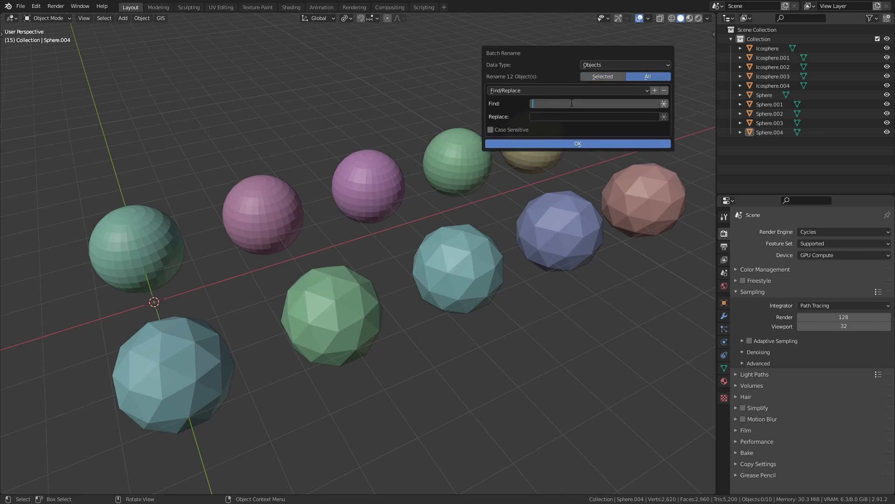
type("Sphere")
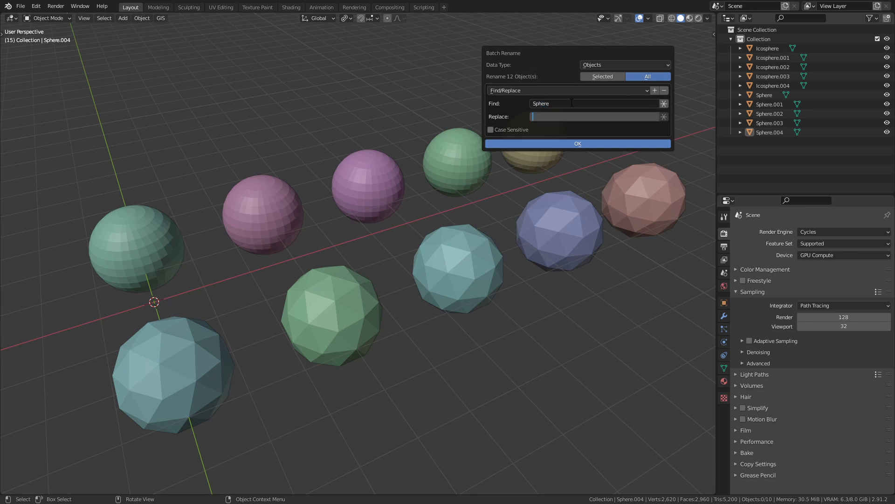
type("Planet")
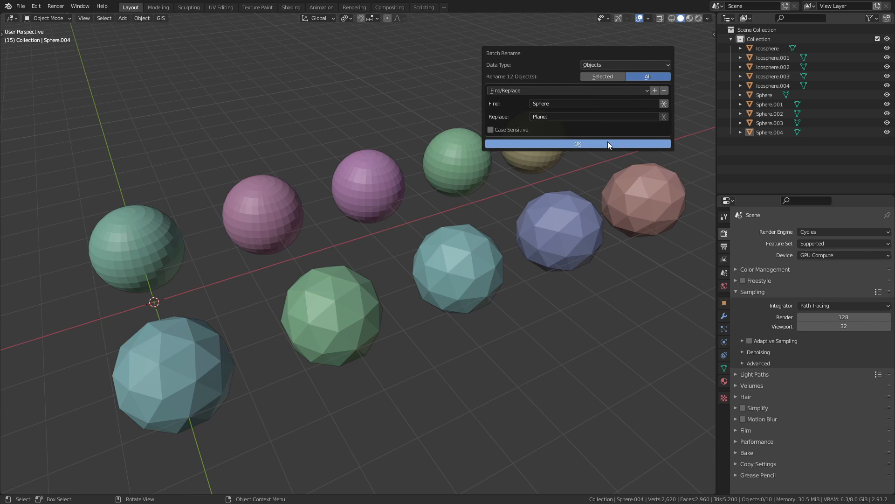
left_click(577, 143)
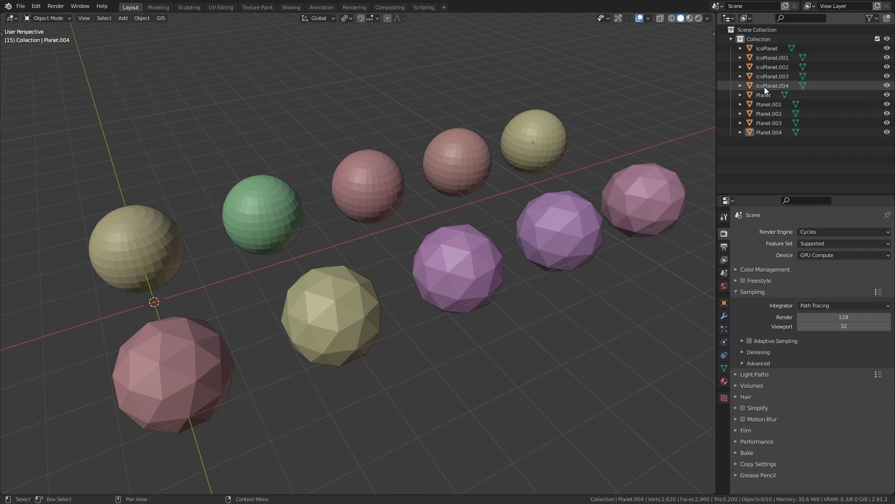
left_click(772, 85)
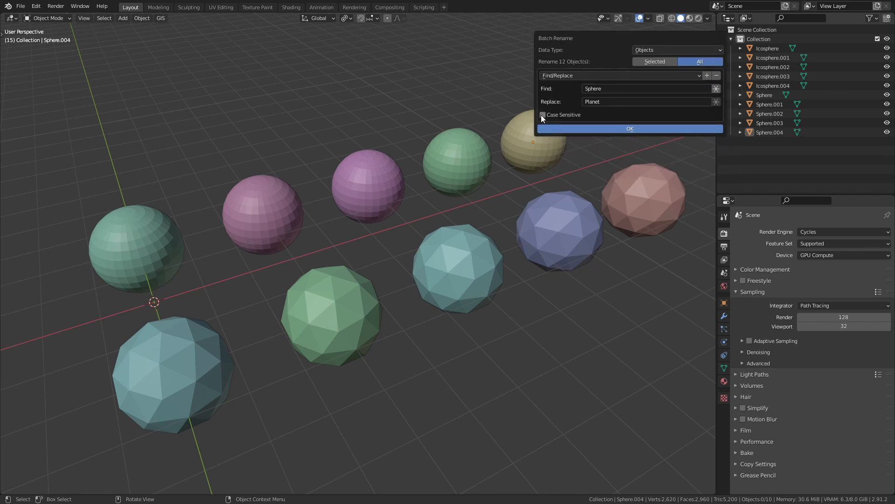
Step: Rerun Sphere-to-Planet with Case Sensitive ticked, renaming only the five UV spheres
left_click(543, 114)
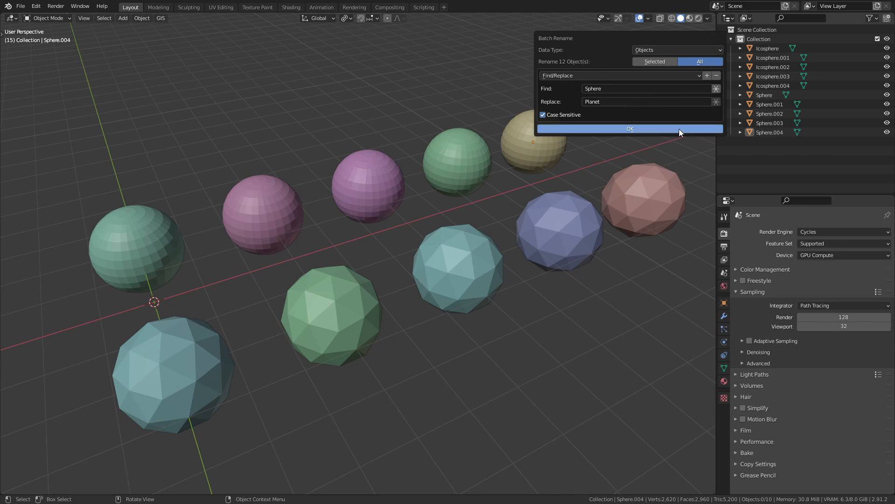
left_click(630, 129)
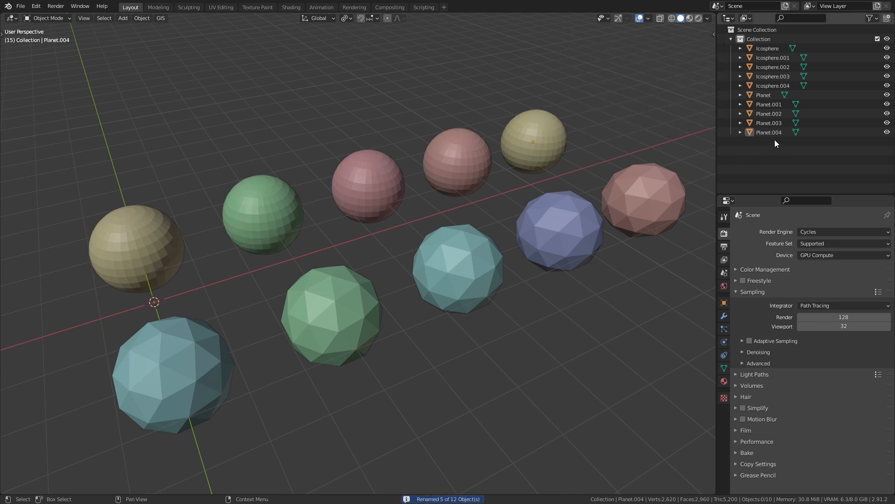
left_click(768, 132)
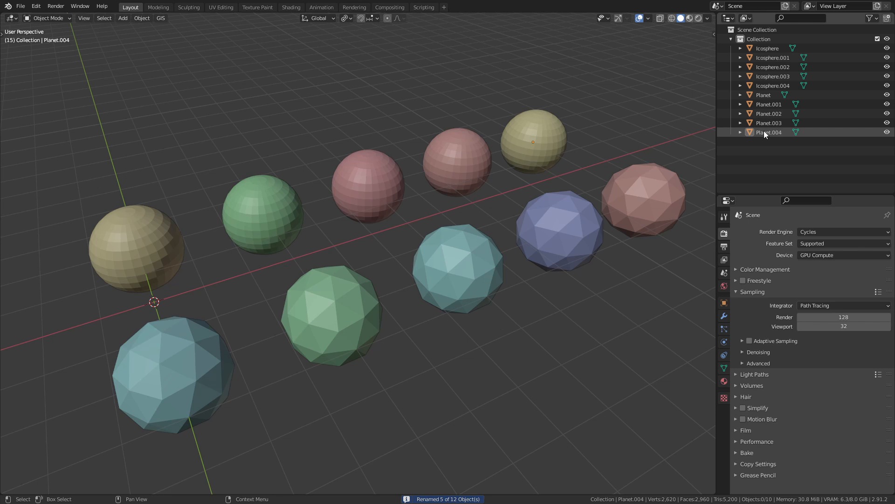
left_click(772, 85)
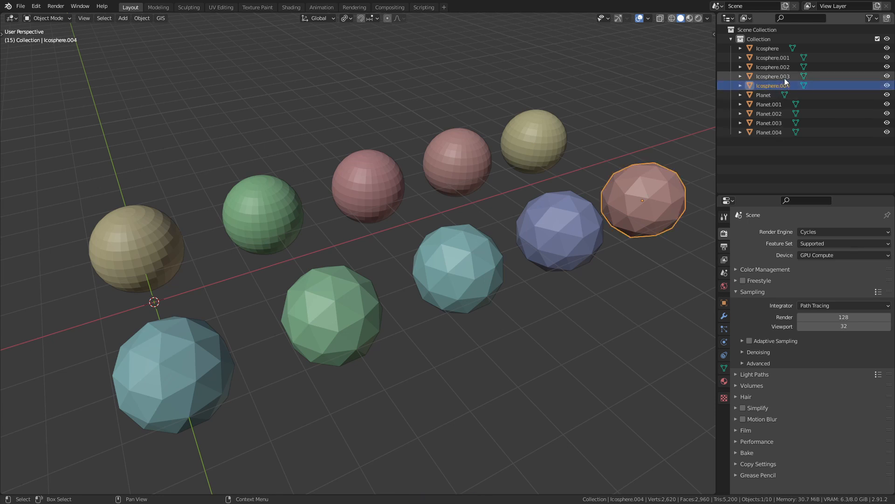
left_click(773, 85)
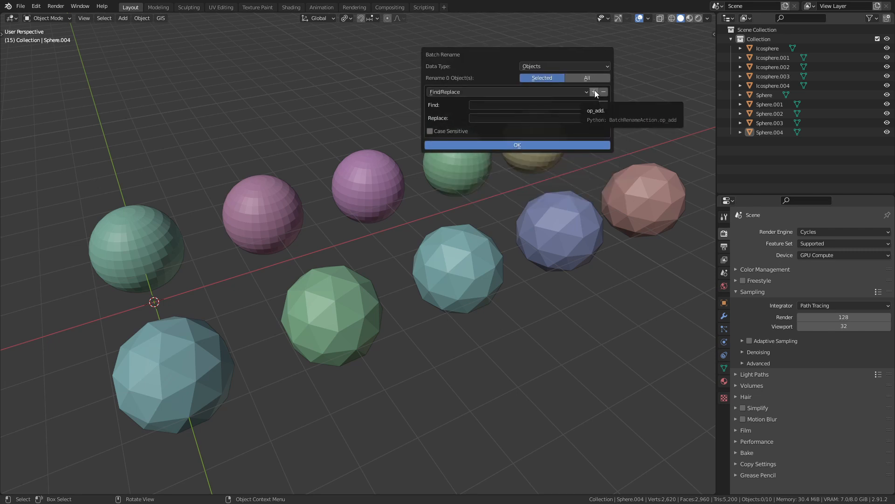
Step: Stack rename operations on all objects, replacing Sphere with Planet case-sensitively
left_click(593, 92)
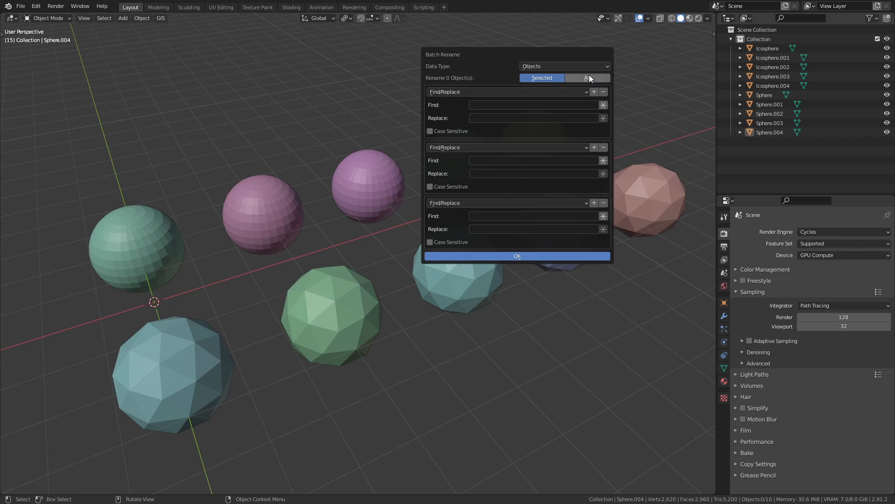
left_click(587, 78)
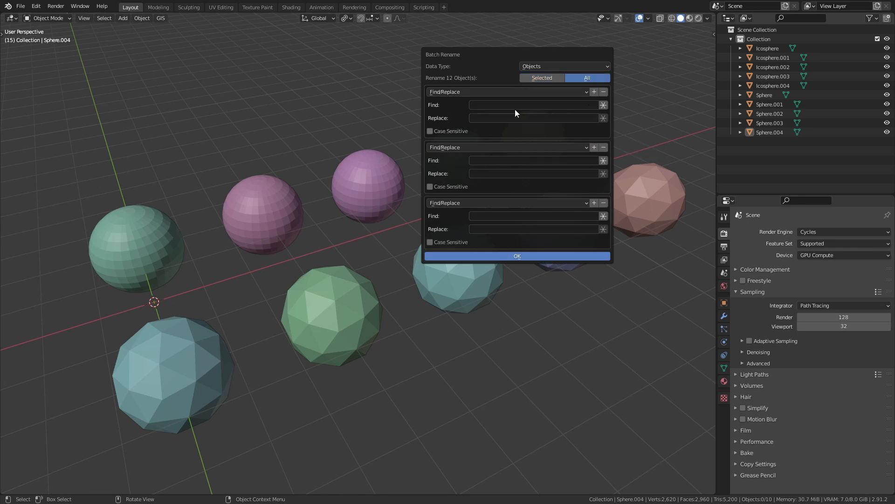
type("Sphere")
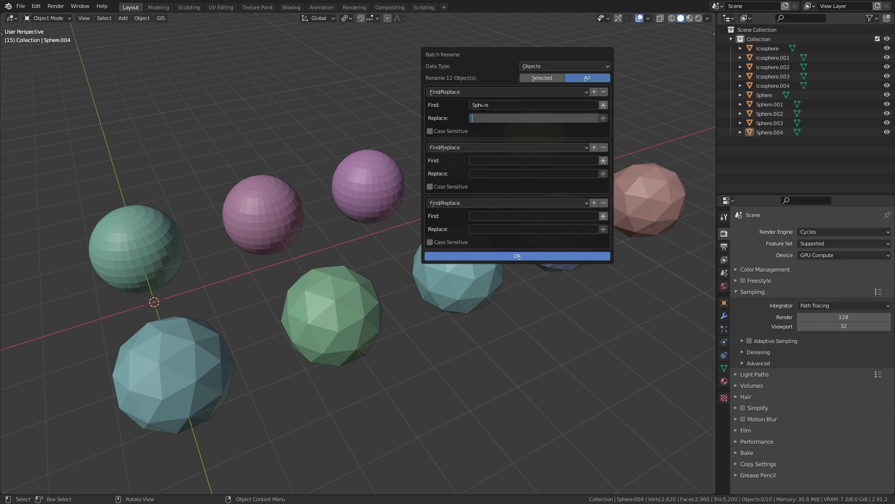
type("Planet")
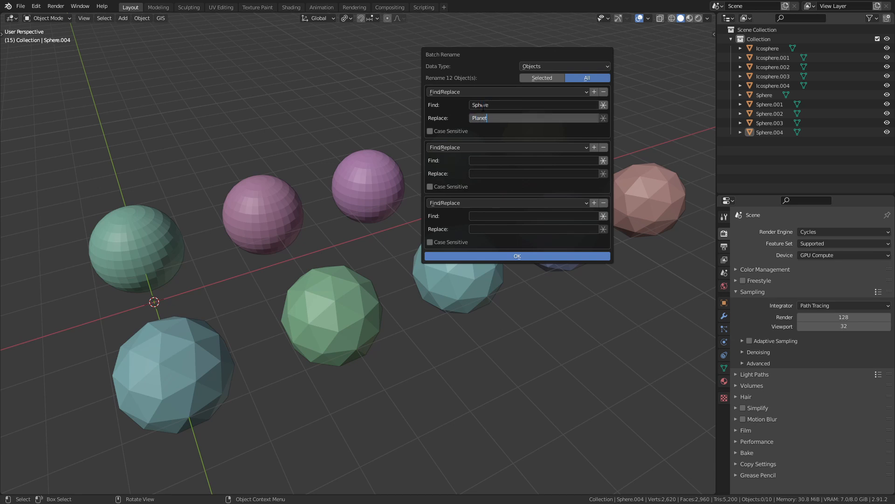
left_click(429, 131)
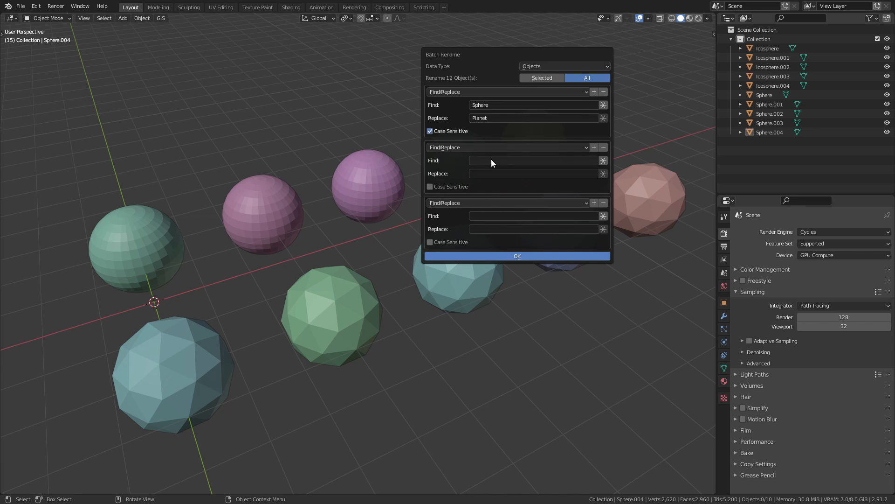
Step: Add an Icosphere to Ball replacement and the 'v1.' name prefix, then confirm
type("Icosphere")
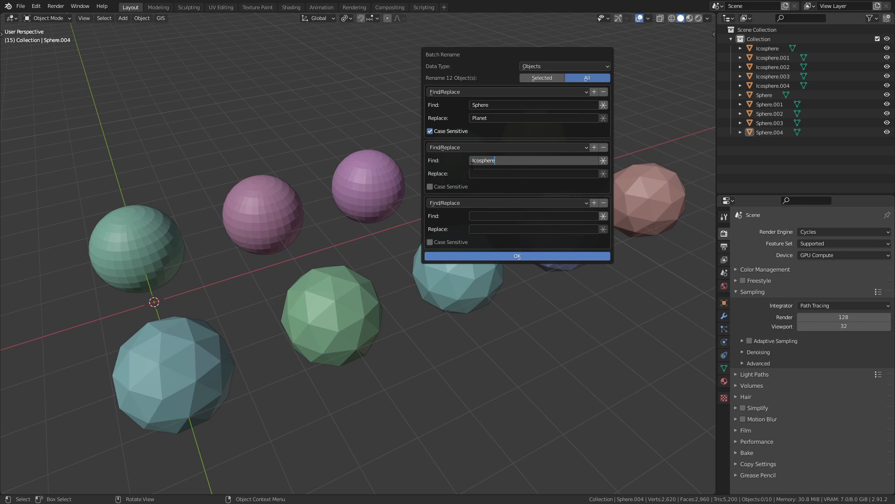
left_click(534, 173)
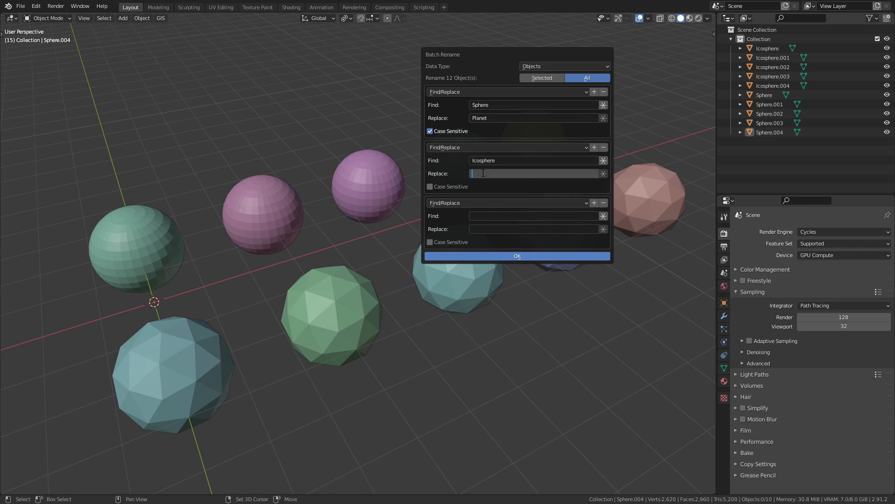
type("Ball")
type("v1.")
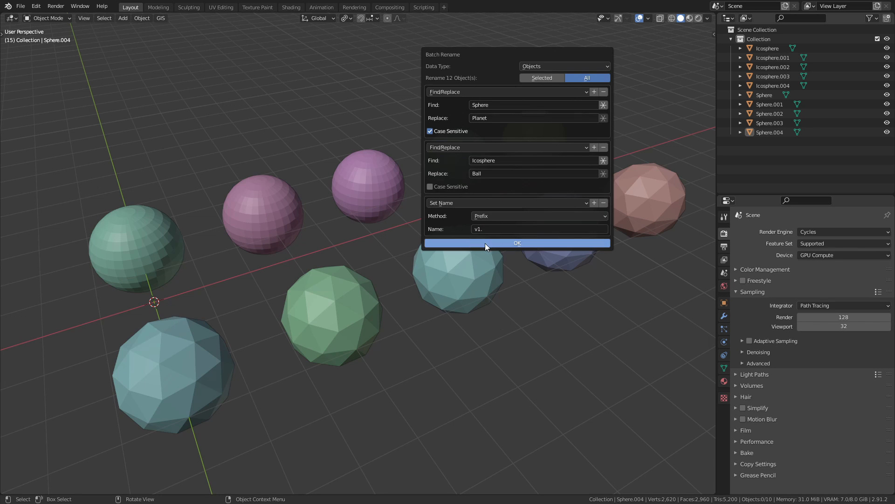
mouse_move(546, 248)
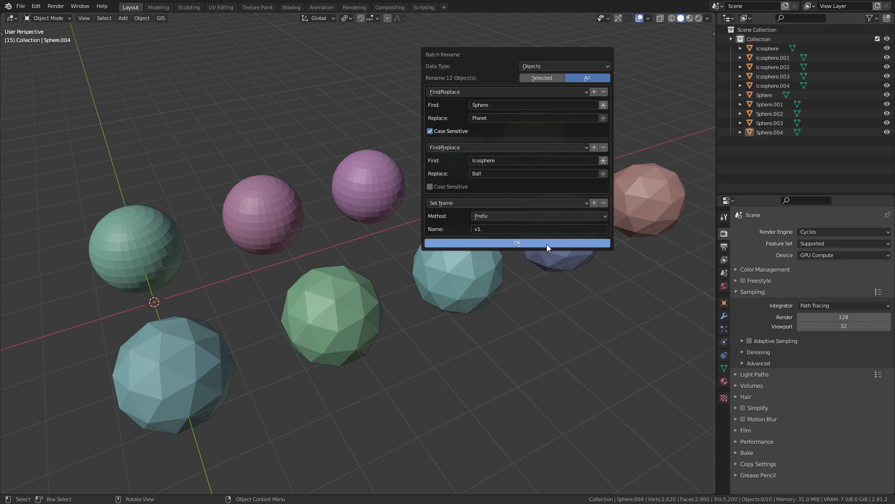
left_click(516, 243)
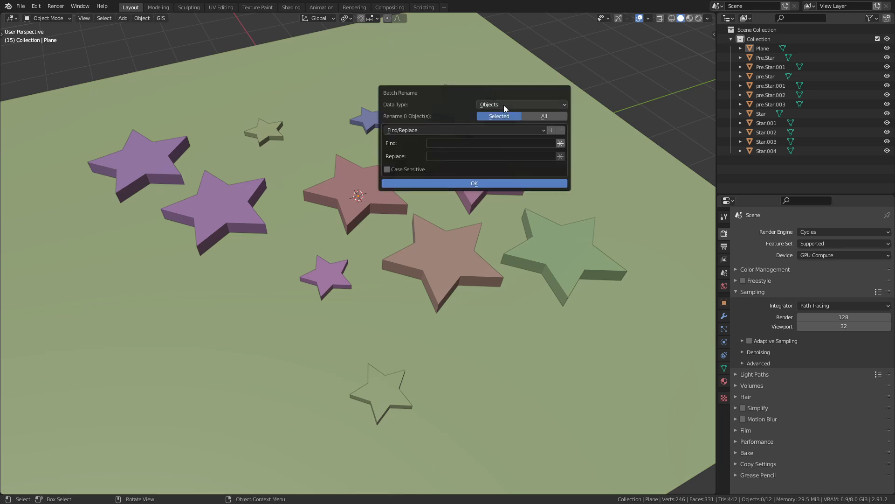
mouse_move(560, 143)
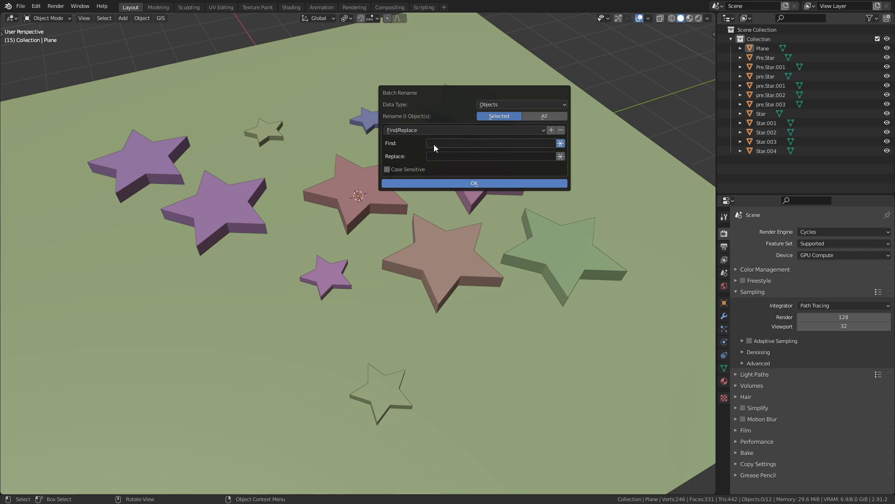
Step: Rename all objects matching regex (p|P)re\..+ to 'Subscribe!'
left_click(491, 142)
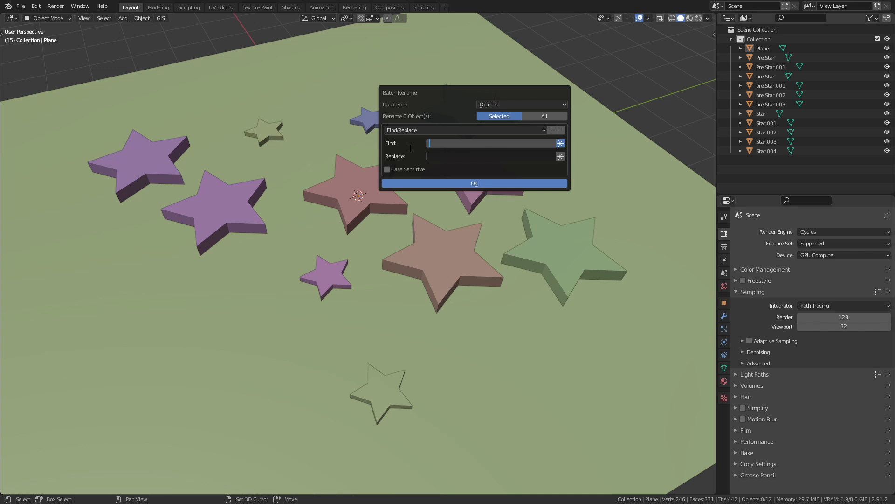
type("(p")
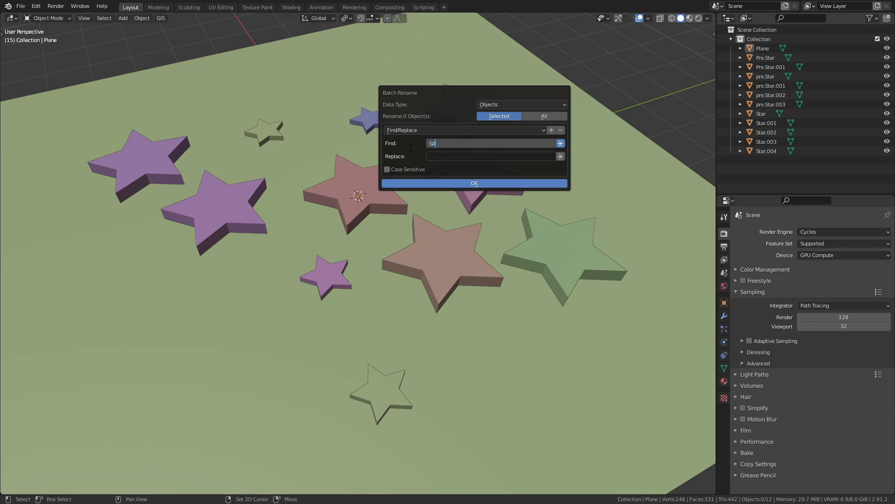
type("|P)re\\..+")
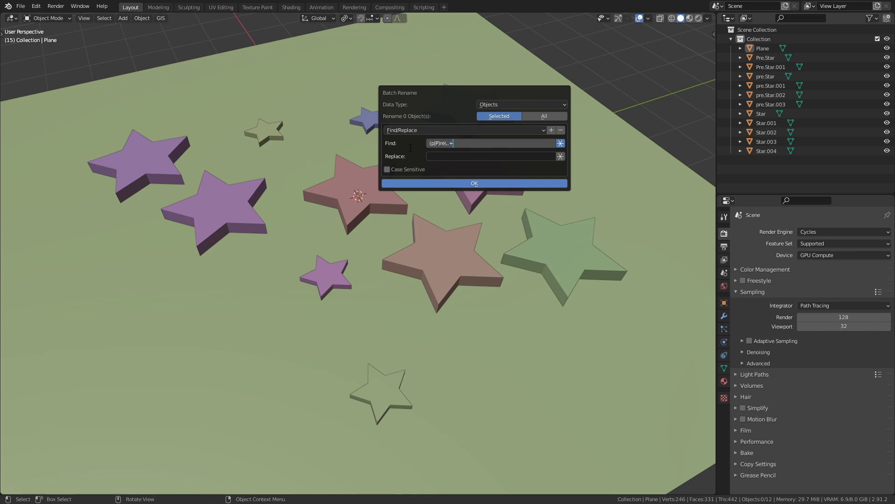
left_click(543, 116)
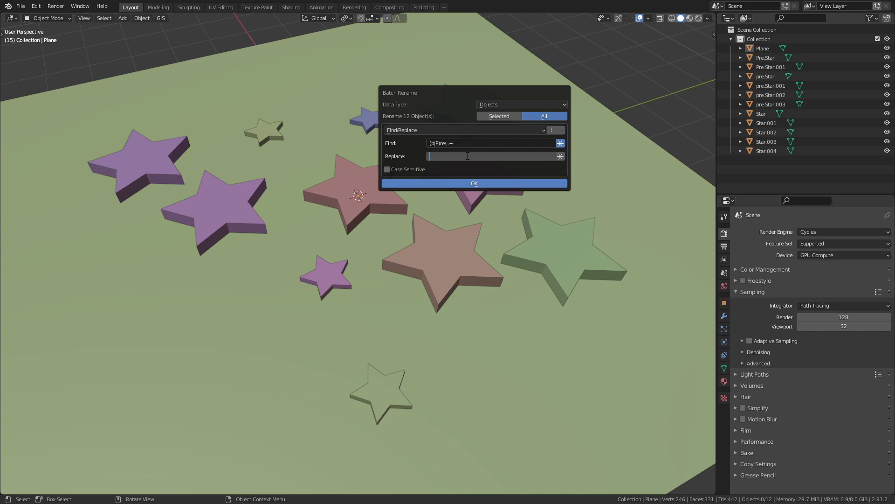
type("Subscribe!")
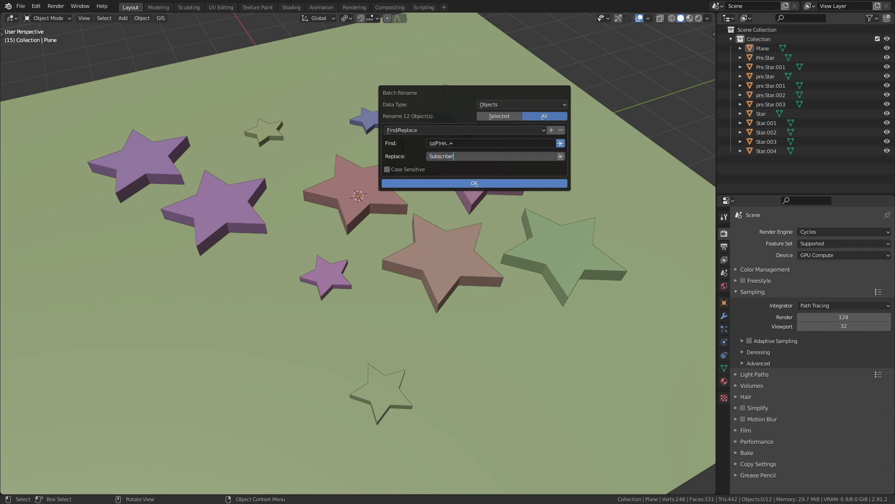
left_click_drag(399, 93, 552, 50)
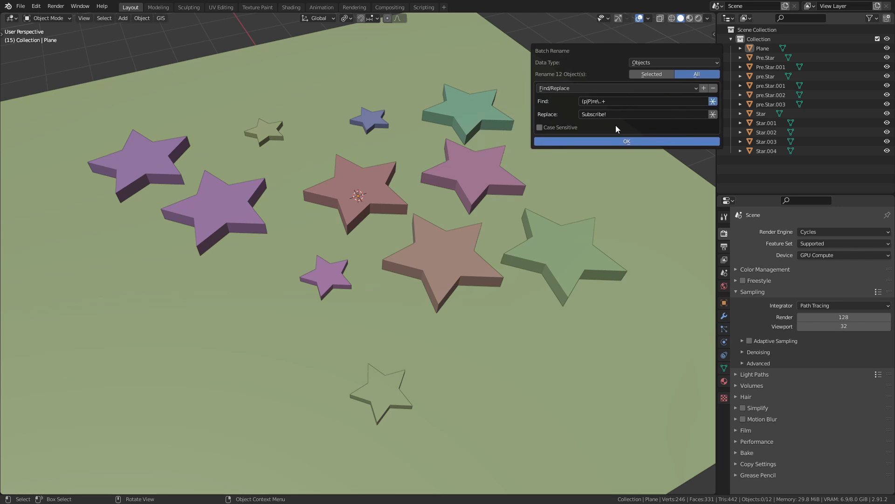
left_click(626, 141)
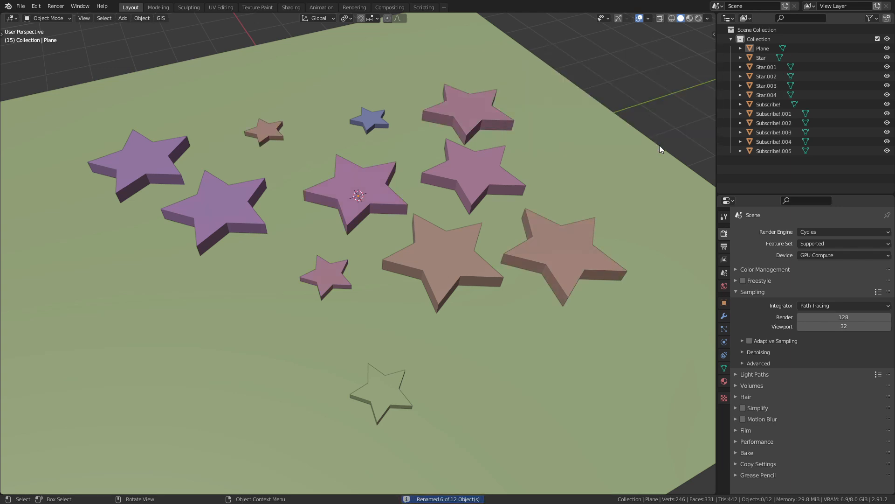